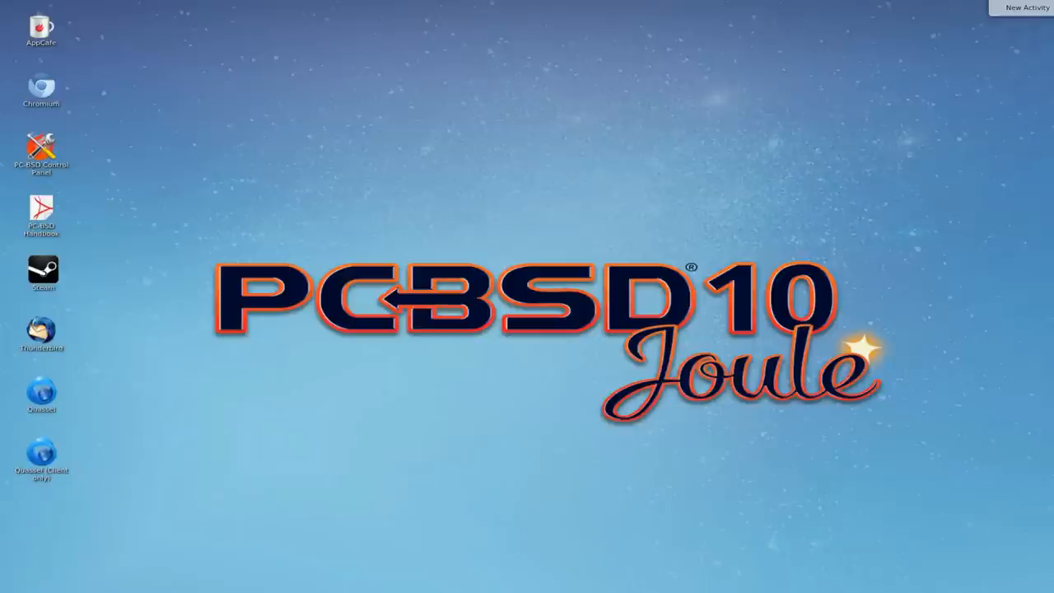
{"action": "mouse_move", "coordinate": [510, 369]}
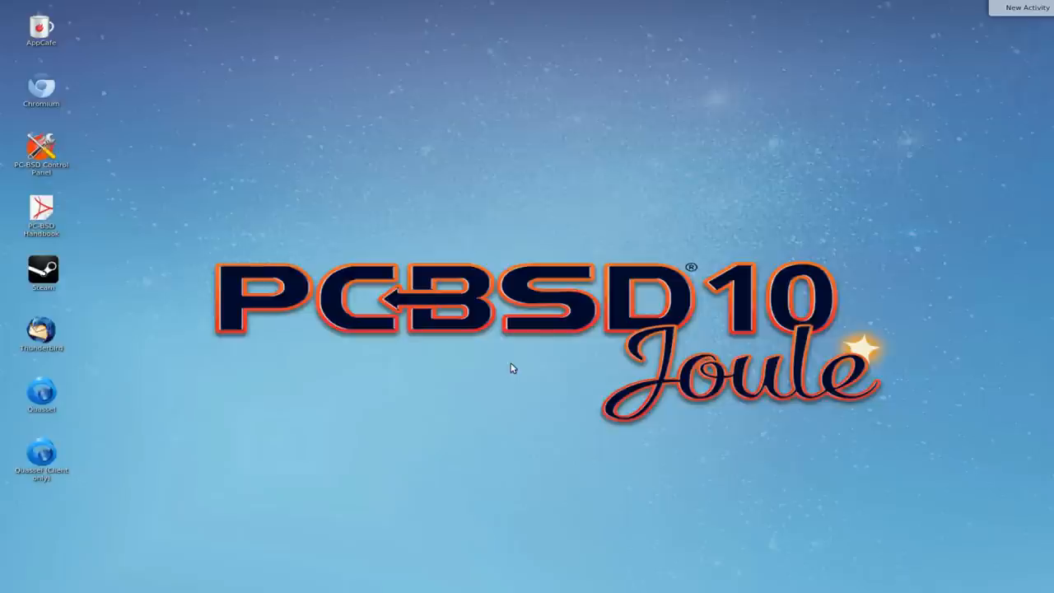
{"action": "mouse_move", "coordinate": [445, 217]}
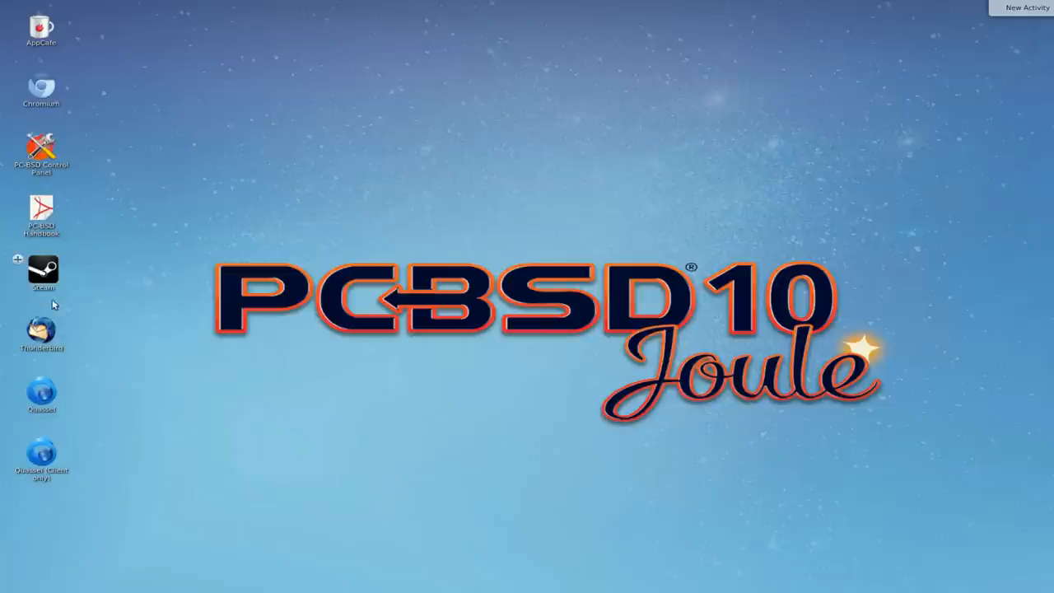
{"action": "mouse_move", "coordinate": [107, 287]}
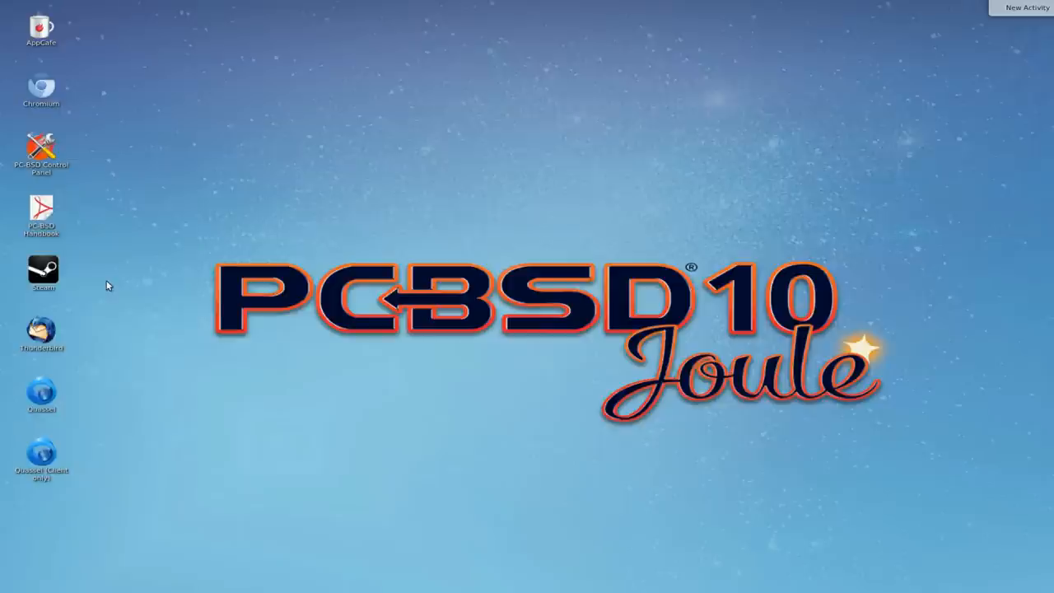
{"action": "mouse_move", "coordinate": [56, 293]}
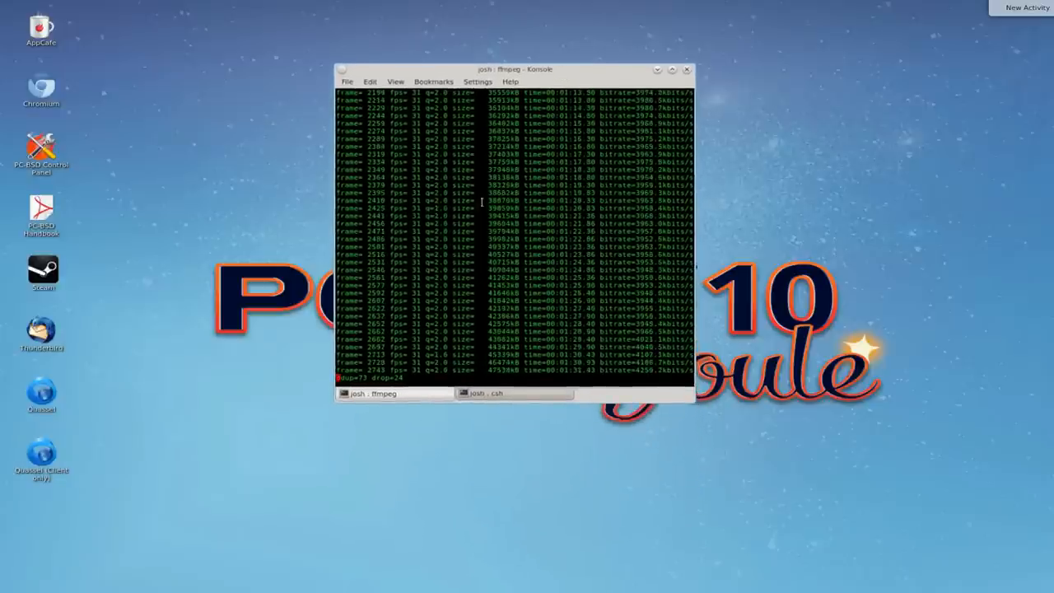
In the second session, run sudo ee /etc/pf.conf to edit the firewall rules as root.
{"action": "left_click", "coordinate": [514, 392]}
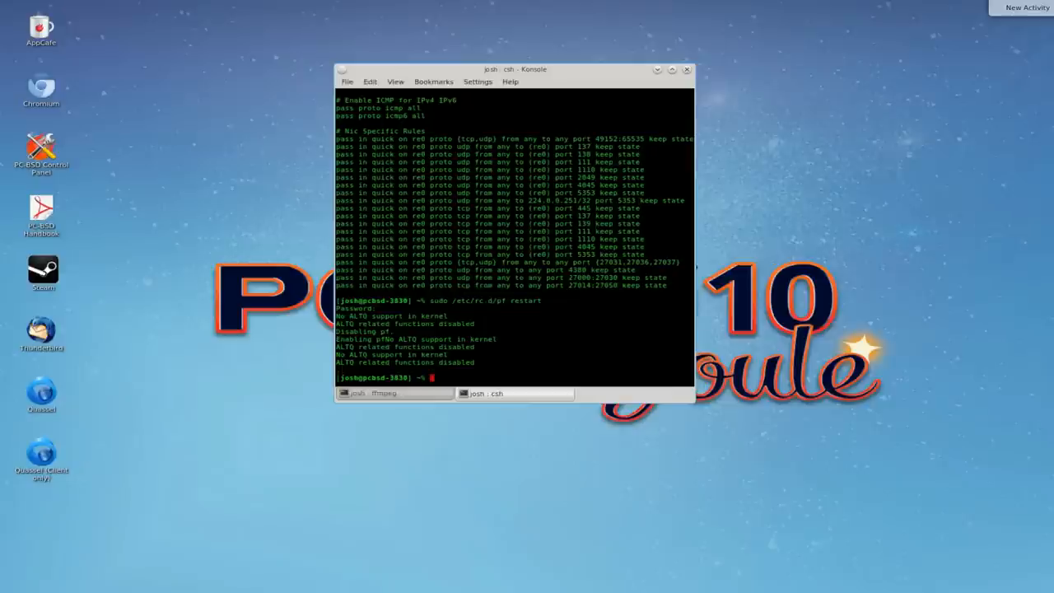
{"action": "type", "text": "sudo"}
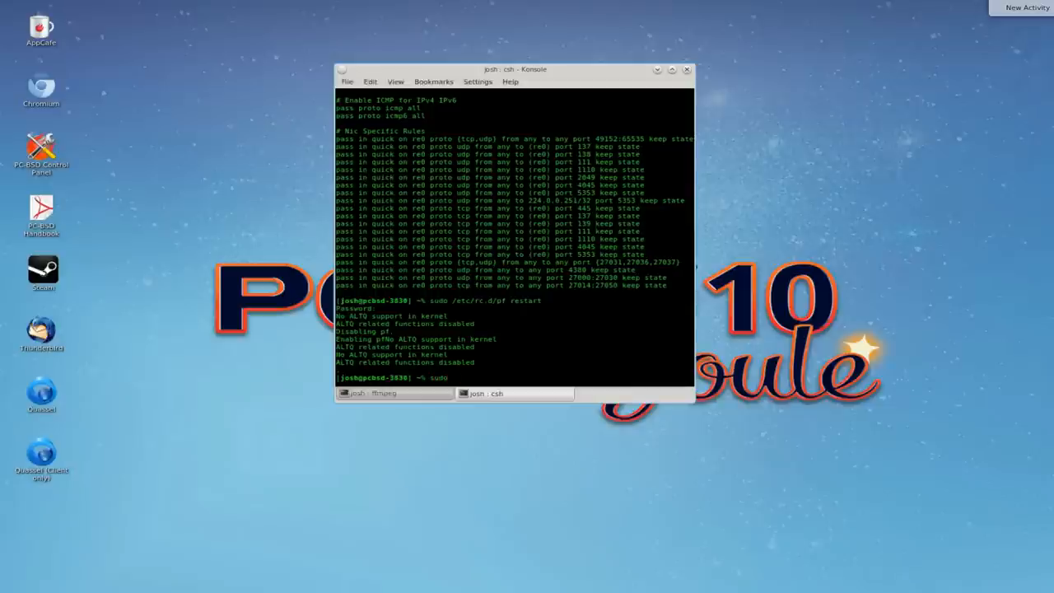
{"action": "type", "text": "e"}
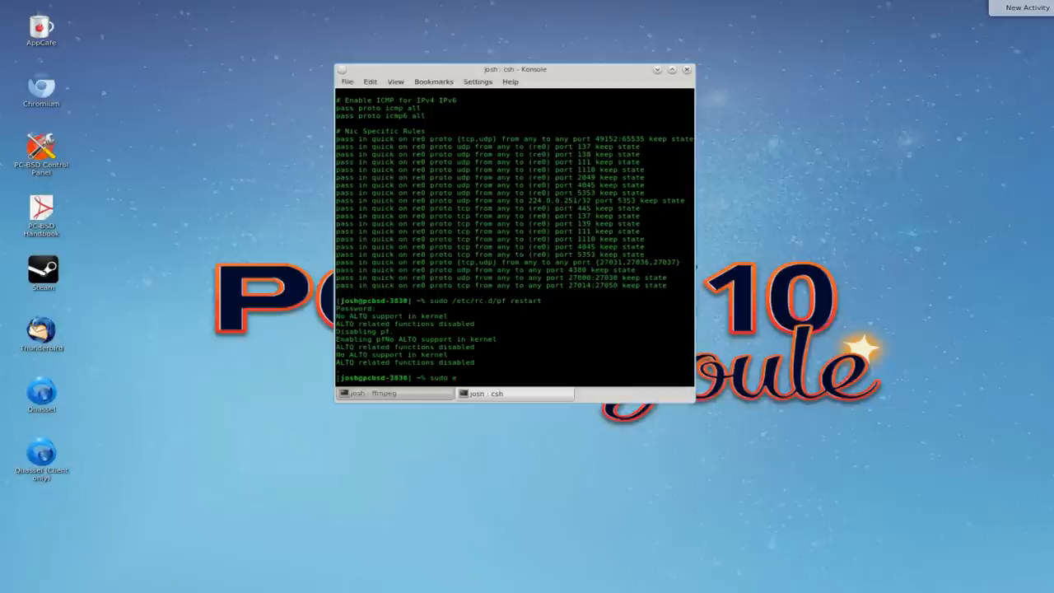
{"action": "type", "text": "/etc/"}
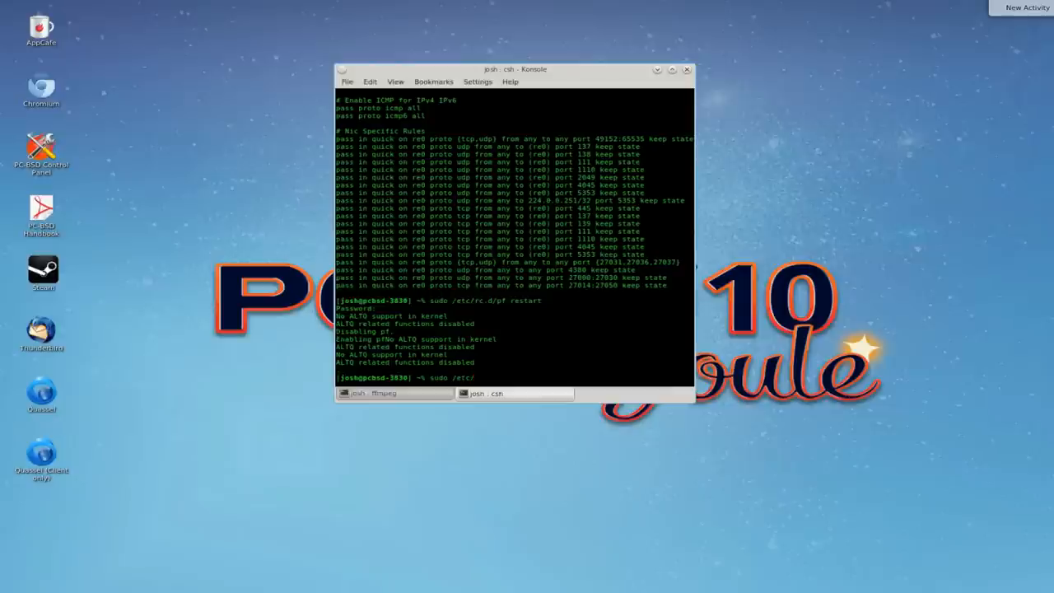
{"action": "type", "text": "pf.conf"}
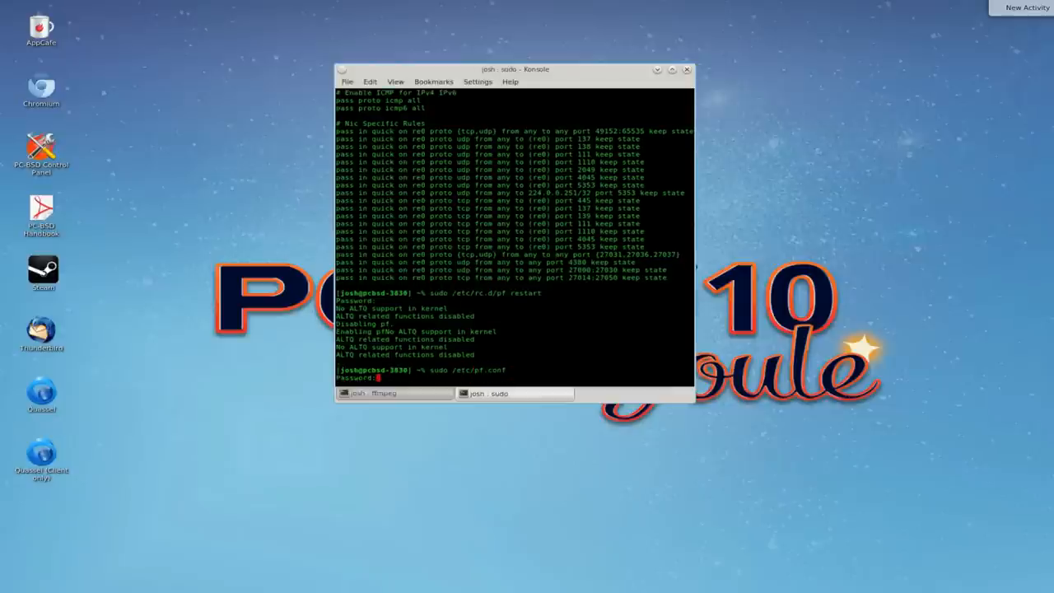
{"action": "key", "text": "Return"}
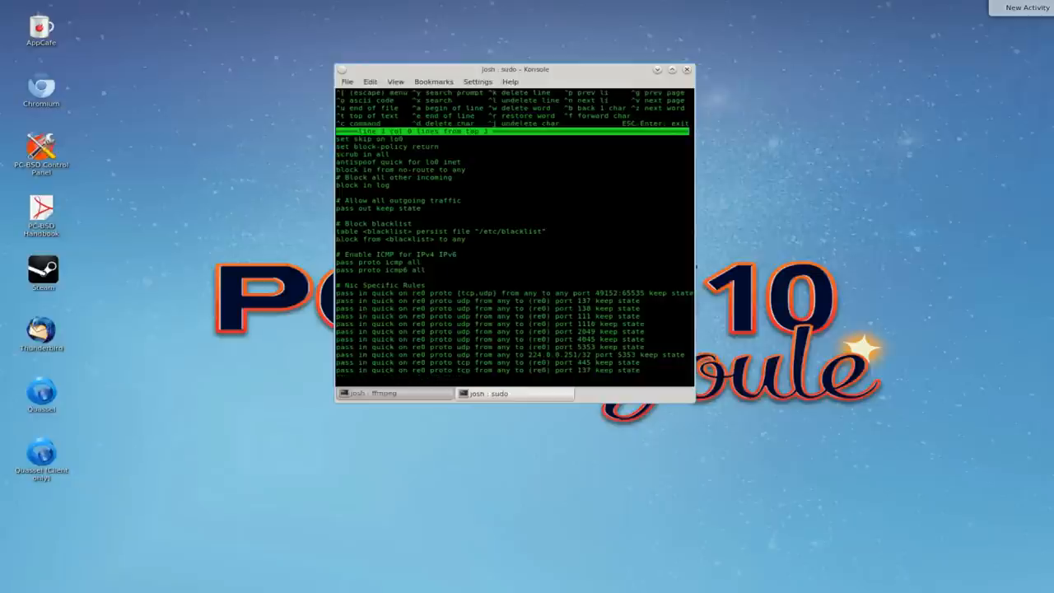
Scroll through pf.conf to review the Nic Specific Rules with the Steam port ranges.
{"action": "scroll", "scroll_direction": "down", "scroll_amount": 3}
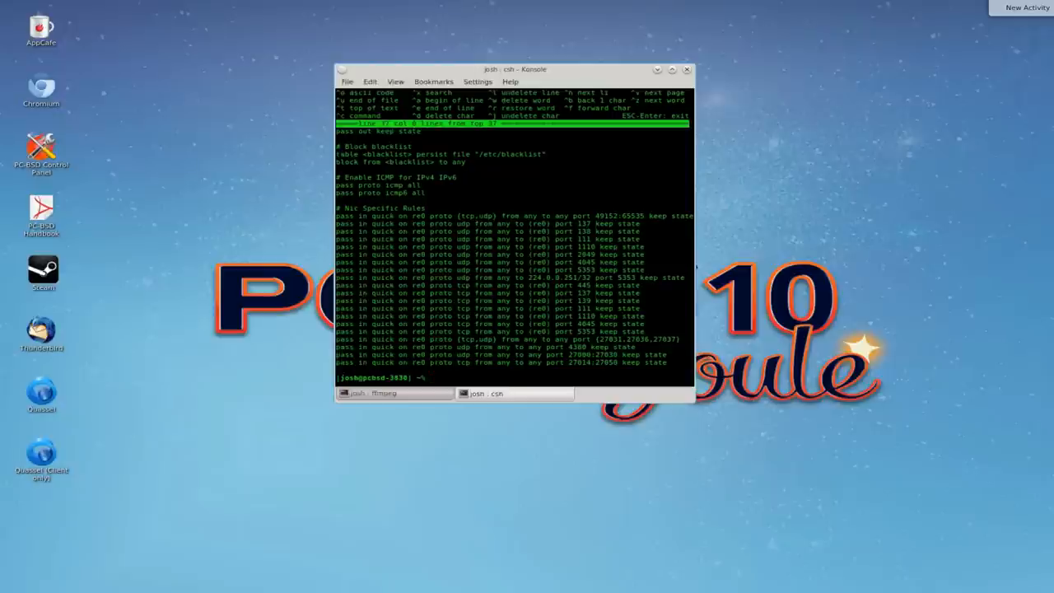
Run sudo /etc/rc.d/pf restart, reporting ALTQ support and pf enabled.
{"action": "type", "text": "sudo /etc/rc.d"}
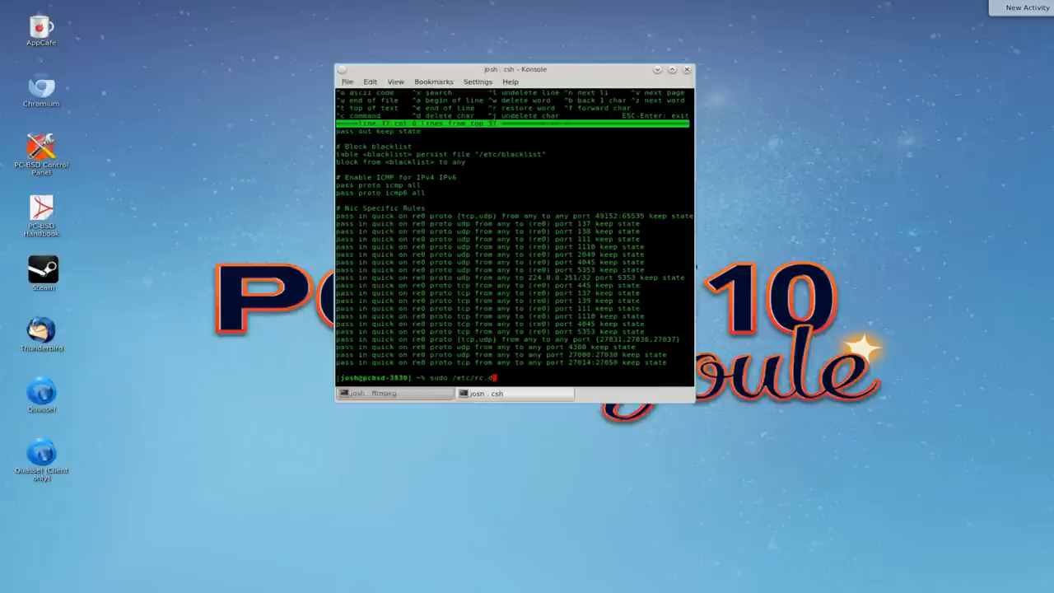
{"action": "type", "text": "pf"}
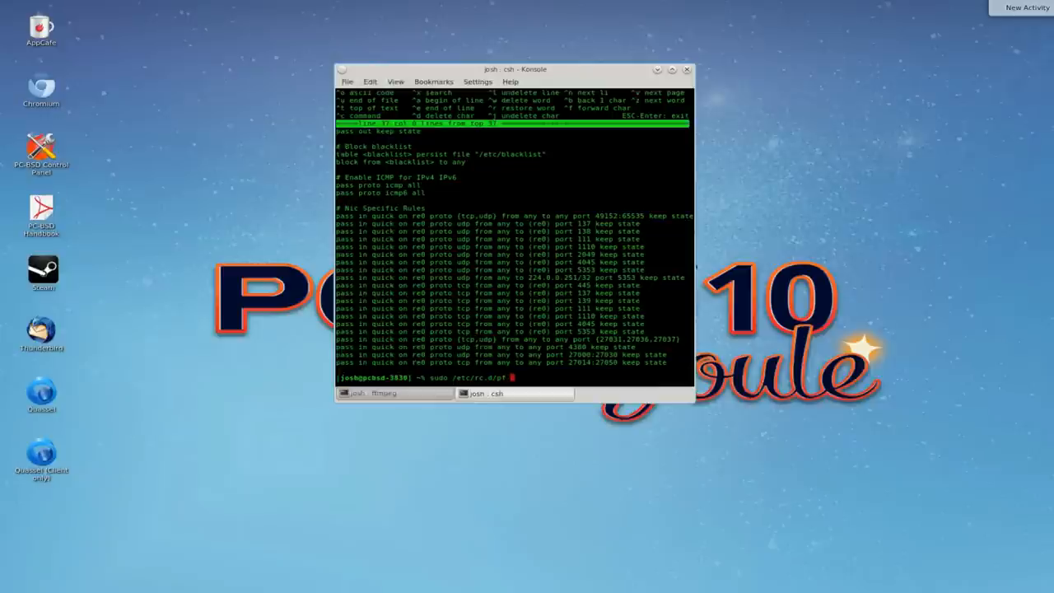
{"action": "key", "text": "Return"}
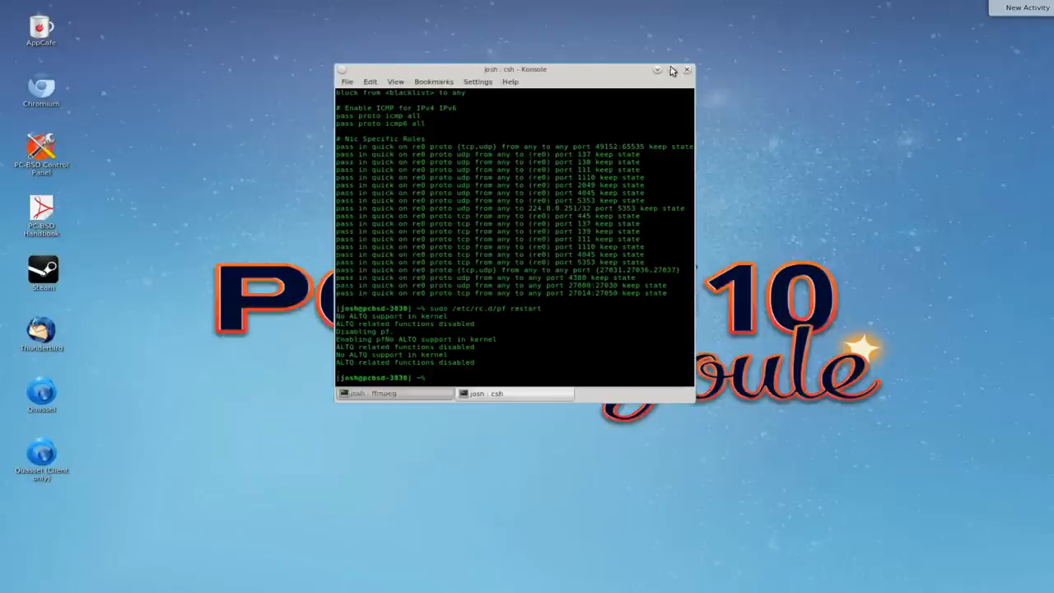
Move Konsole aside, minimise it, and launch Steam from its desktop icon.
{"action": "left_click_drag", "start_coordinate": [514, 69], "coordinate": [568, 69]}
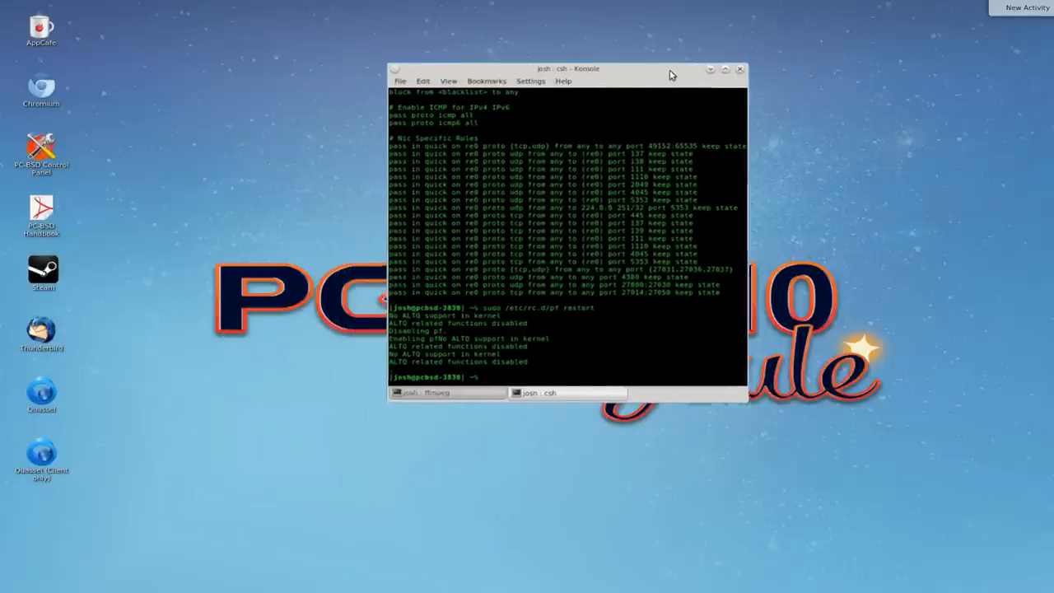
{"action": "left_click_drag", "start_coordinate": [567, 69], "coordinate": [586, 81]}
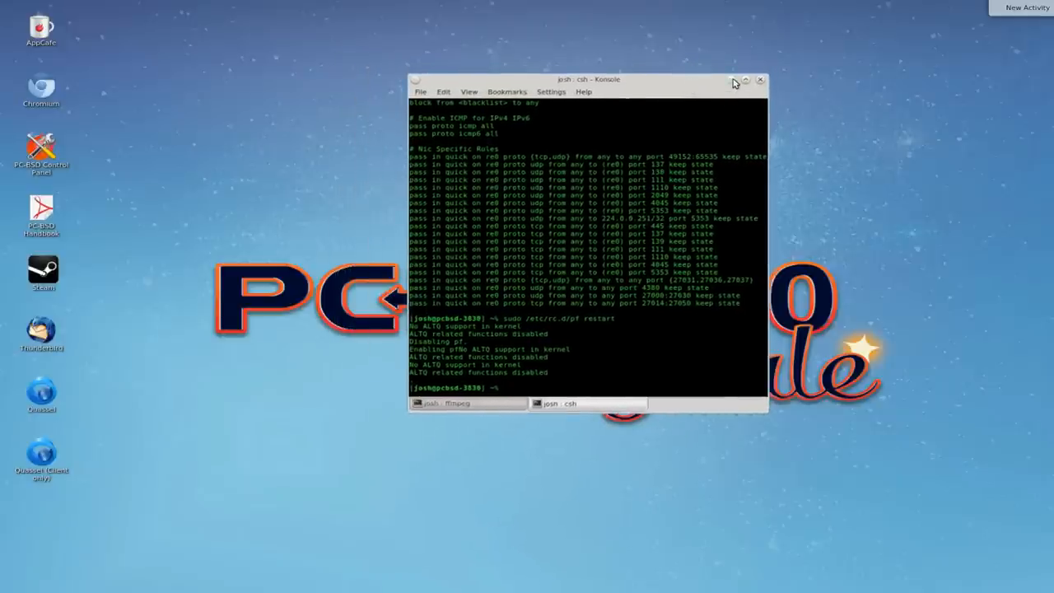
{"action": "left_click", "coordinate": [760, 79]}
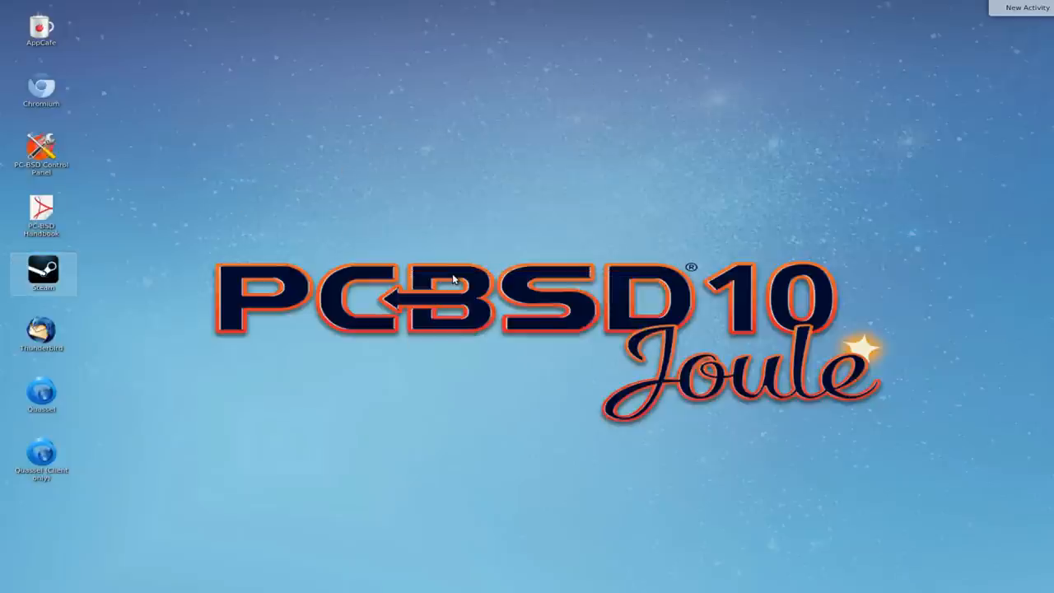
{"action": "left_click", "coordinate": [43, 274]}
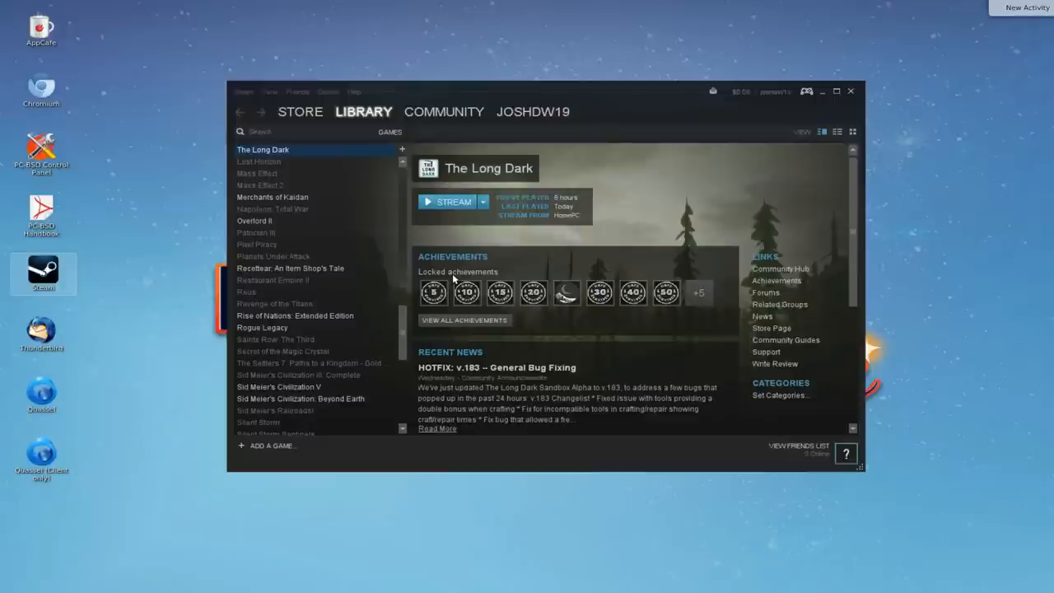
{"action": "mouse_move", "coordinate": [341, 220]}
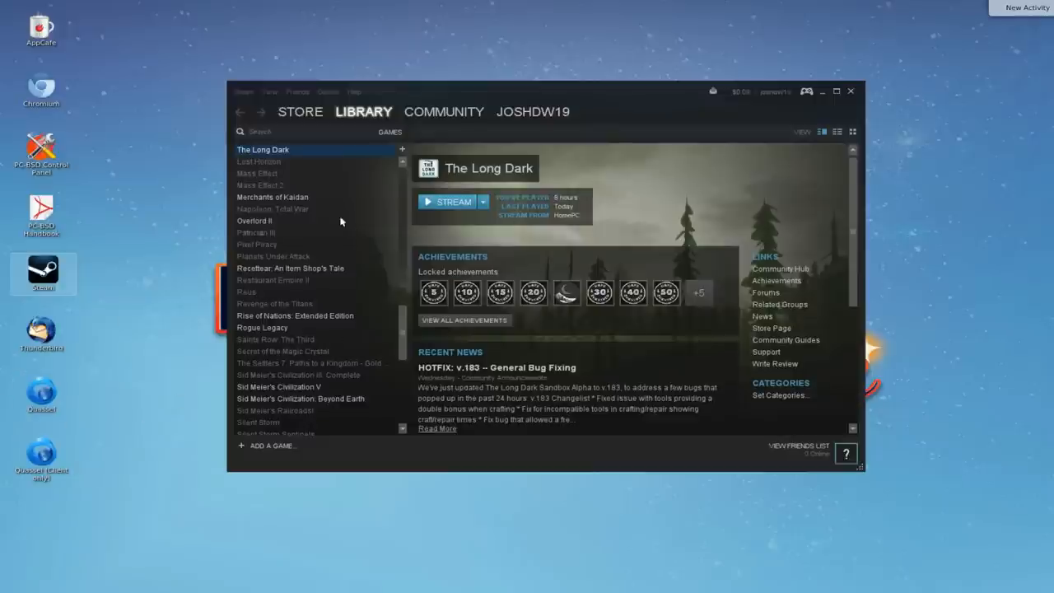
Select Star Trek in the library list and check its stream-from-home-PC launch choice.
{"action": "scroll", "scroll_direction": "down", "scroll_amount": 3}
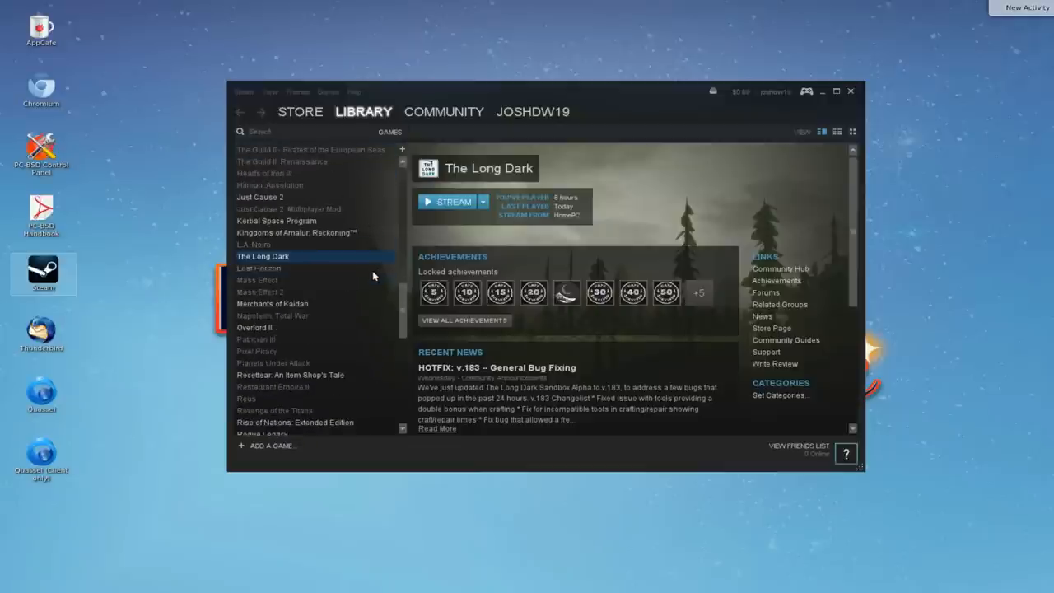
{"action": "scroll", "scroll_direction": "down", "scroll_amount": 3}
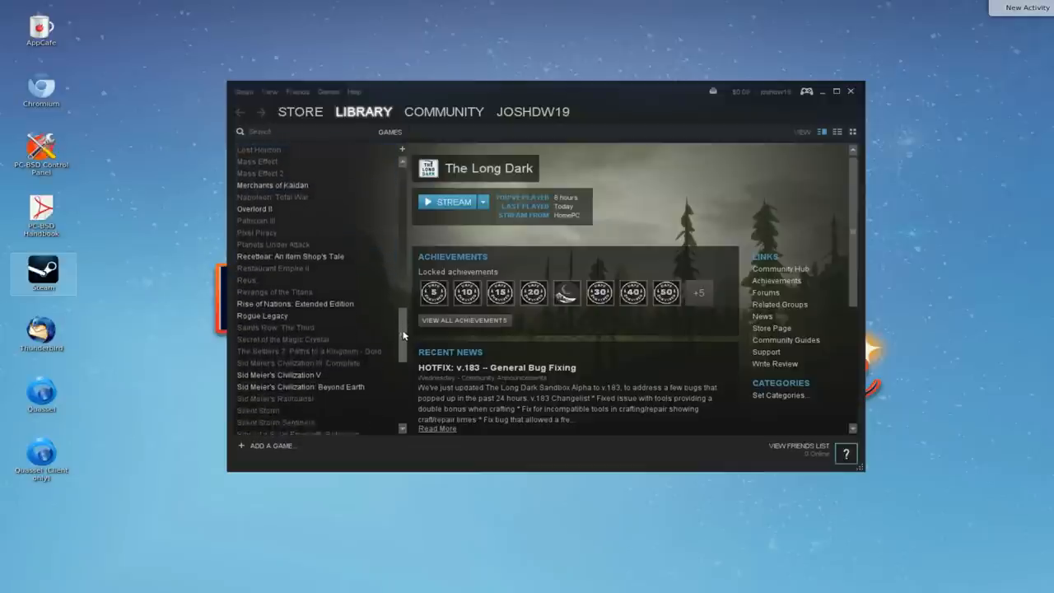
{"action": "left_click", "coordinate": [252, 327]}
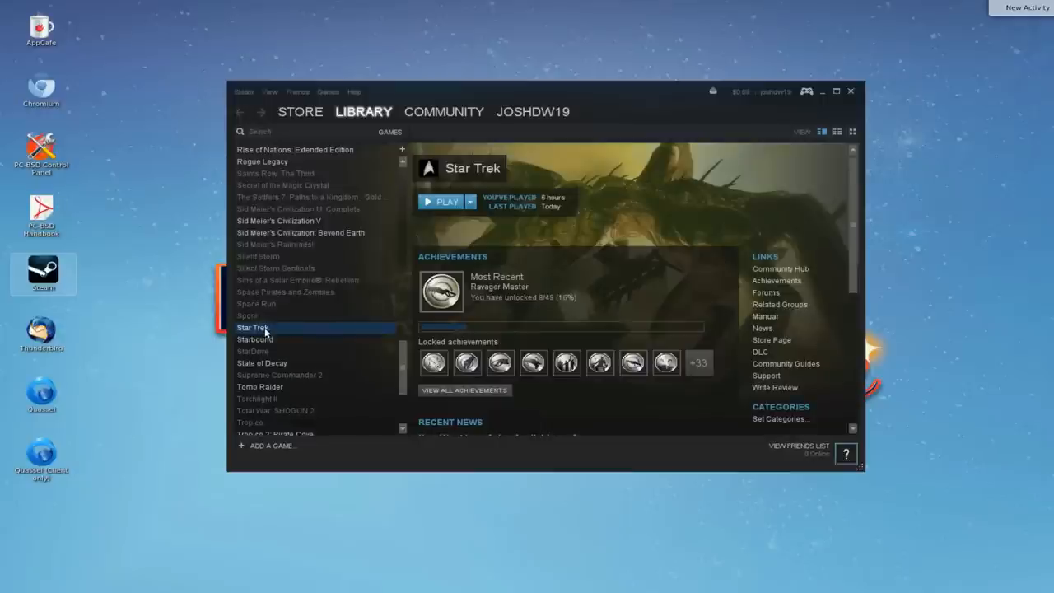
{"action": "mouse_move", "coordinate": [481, 206]}
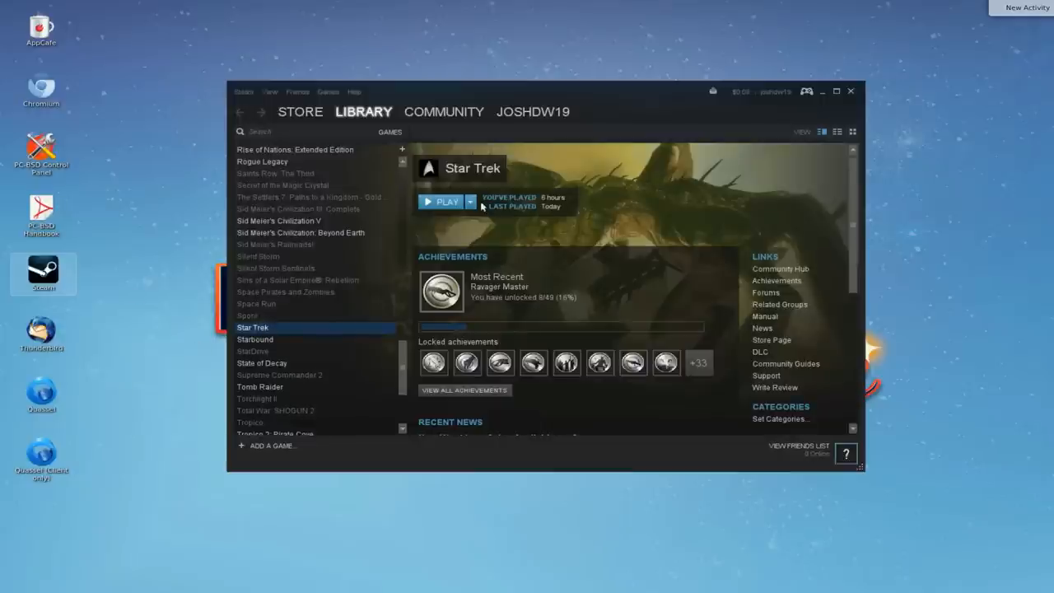
{"action": "left_click", "coordinate": [471, 201]}
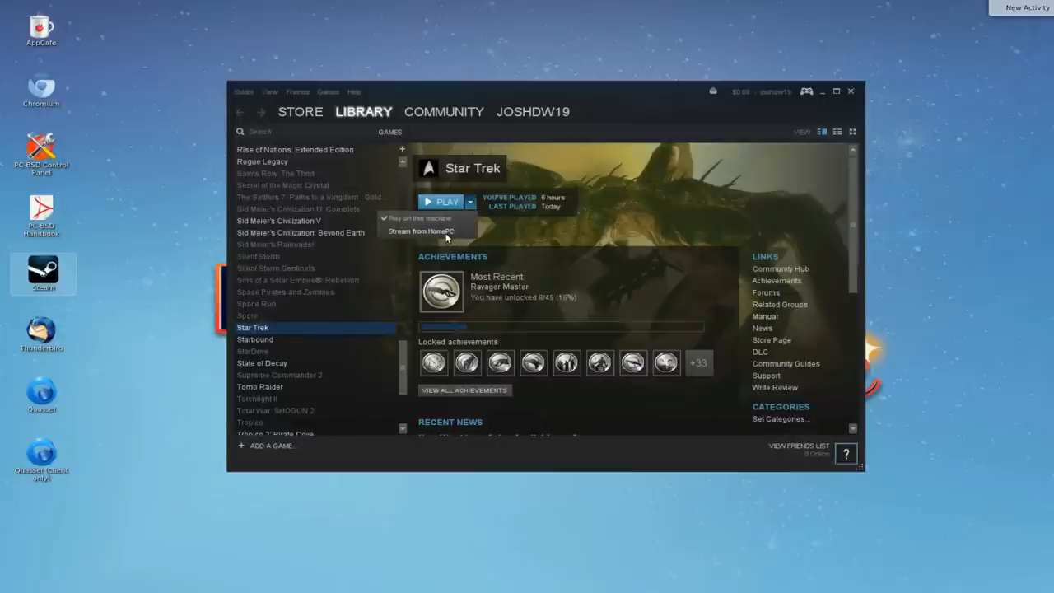
{"action": "left_click", "coordinate": [423, 231]}
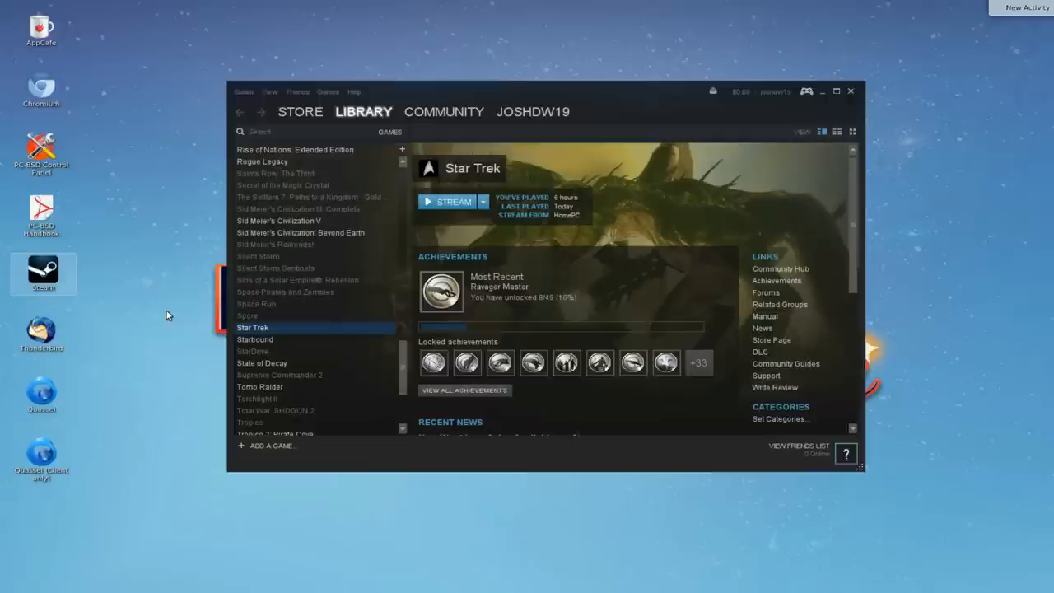
{"action": "mouse_move", "coordinate": [265, 331]}
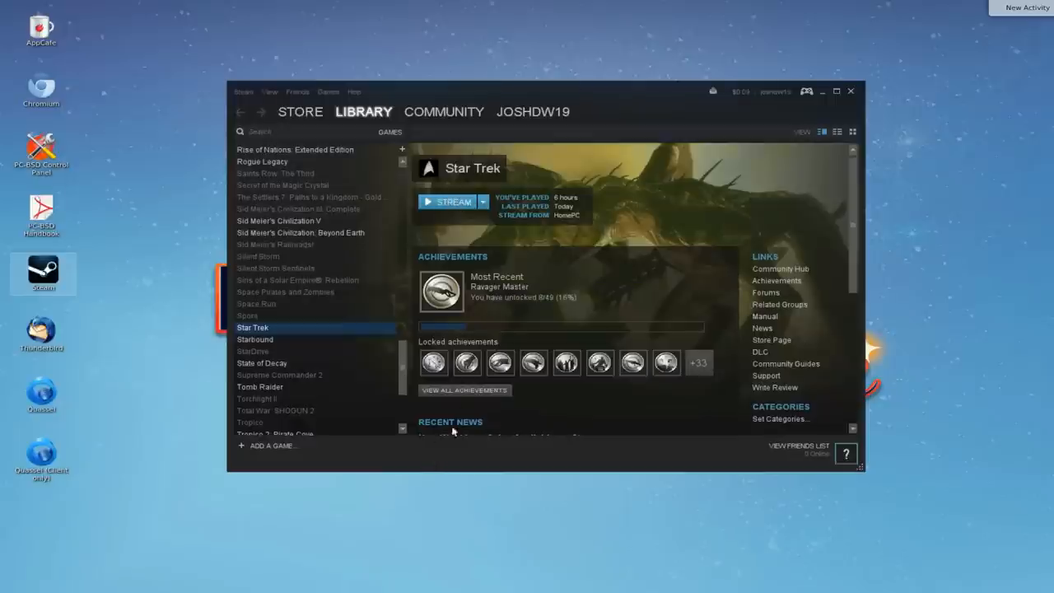
{"action": "mouse_move", "coordinate": [558, 181]}
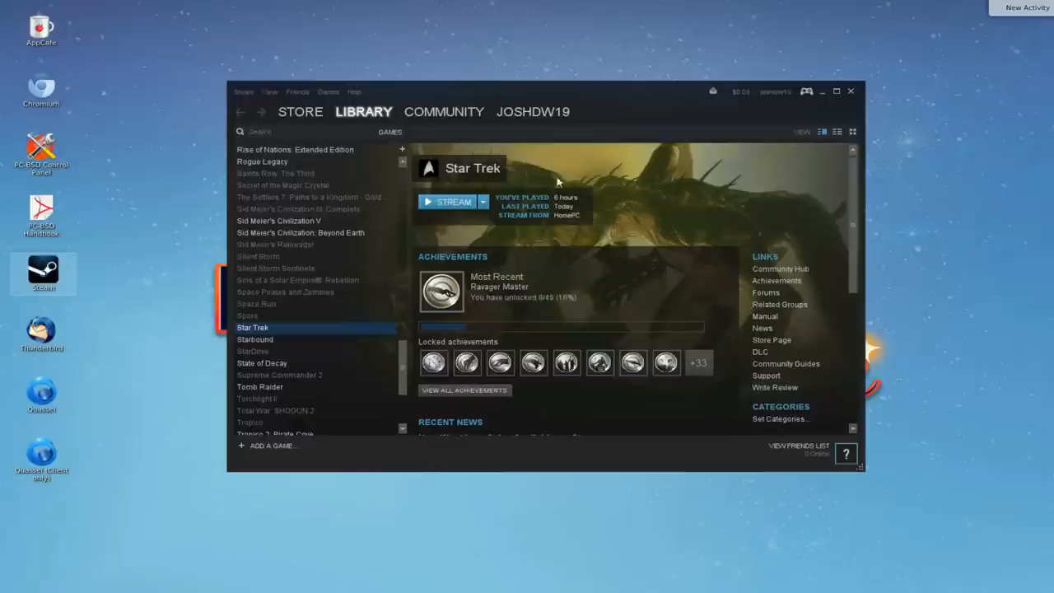
Stream Star Trek from the Windows PC and play until its pause menu is up.
{"action": "left_click", "coordinate": [448, 201]}
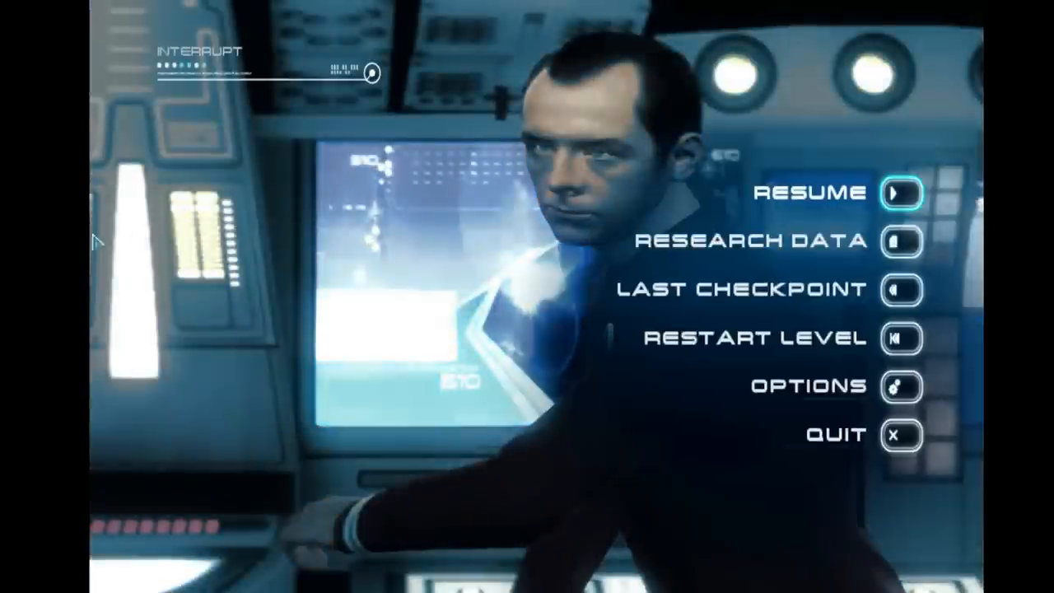
Quit Star Trek from the pause menu, confirming to discard unsaved progress.
{"action": "left_click", "coordinate": [833, 435]}
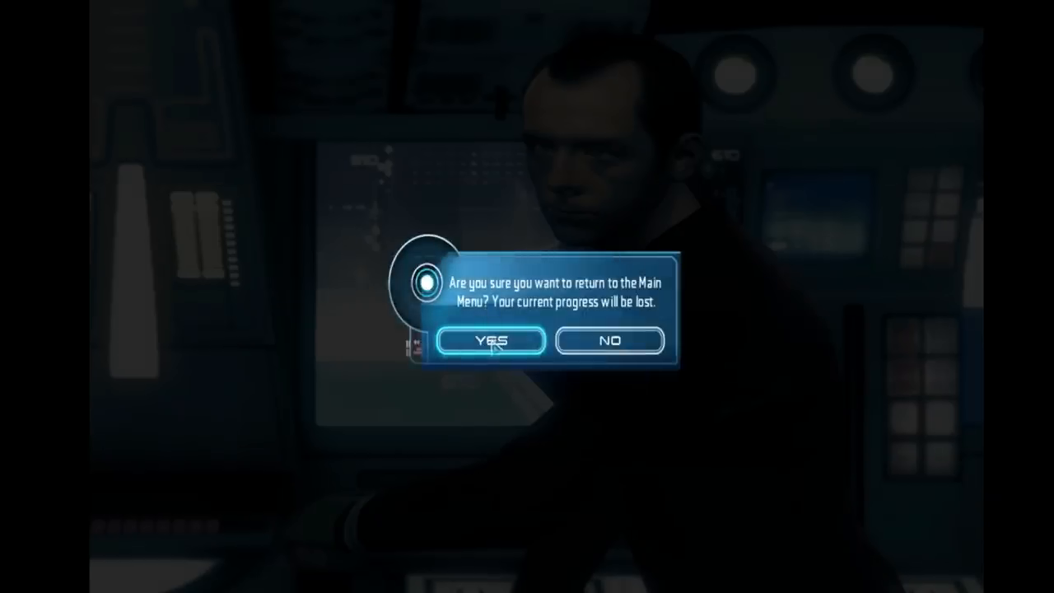
{"action": "left_click", "coordinate": [488, 340]}
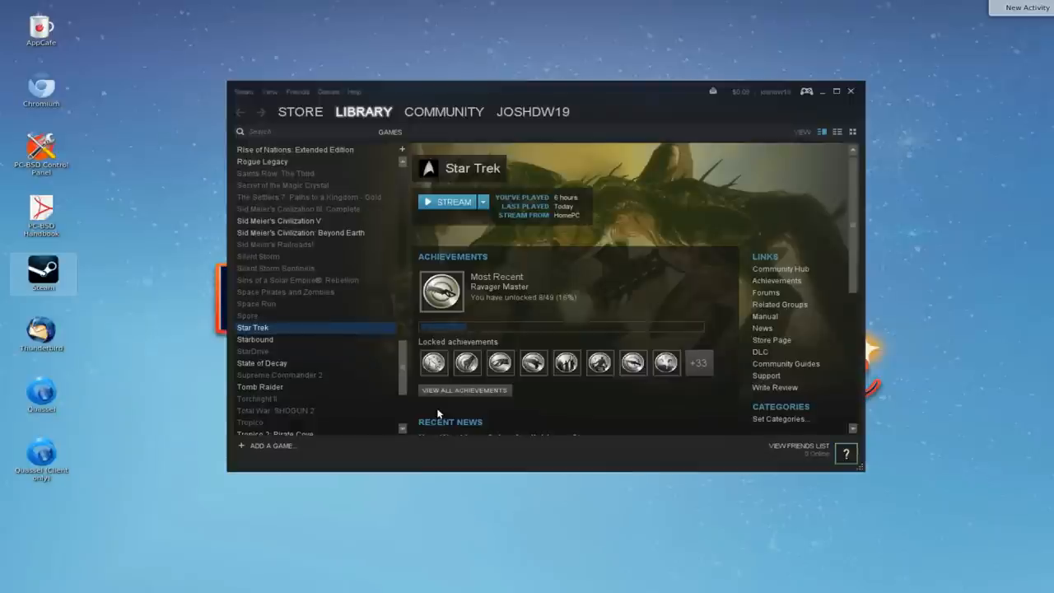
{"action": "mouse_move", "coordinate": [420, 405]}
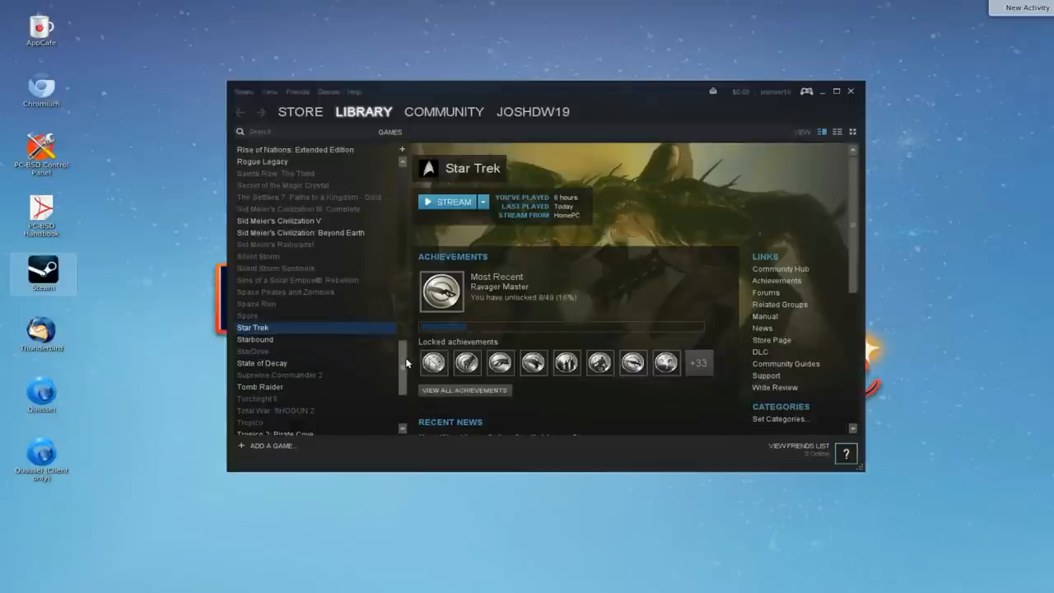
{"action": "mouse_move", "coordinate": [369, 435]}
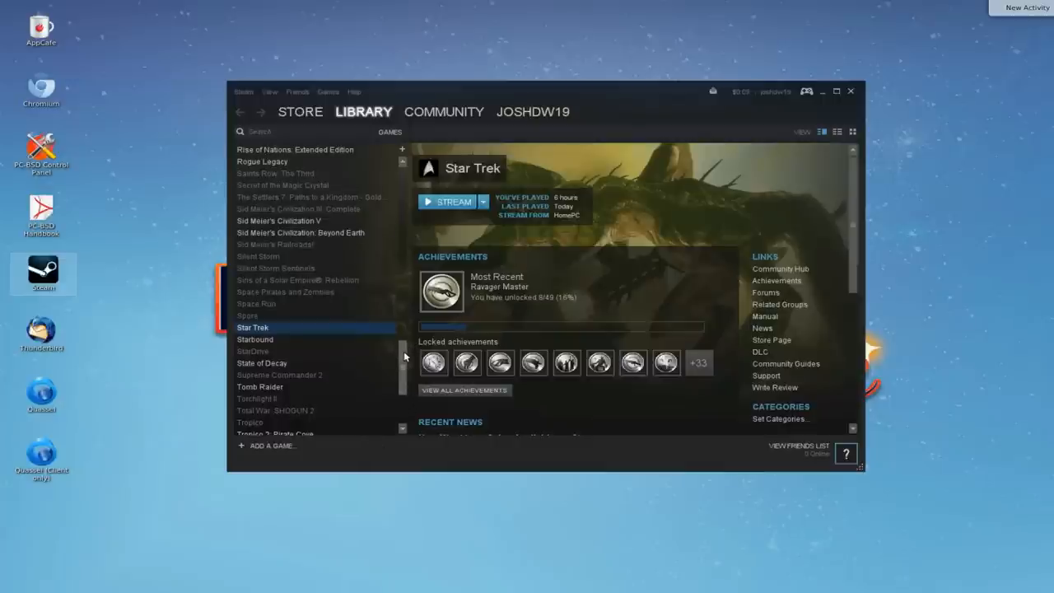
Scroll the library game list further down, through titles up to XCOM.
{"action": "scroll", "scroll_direction": "down", "scroll_amount": 3}
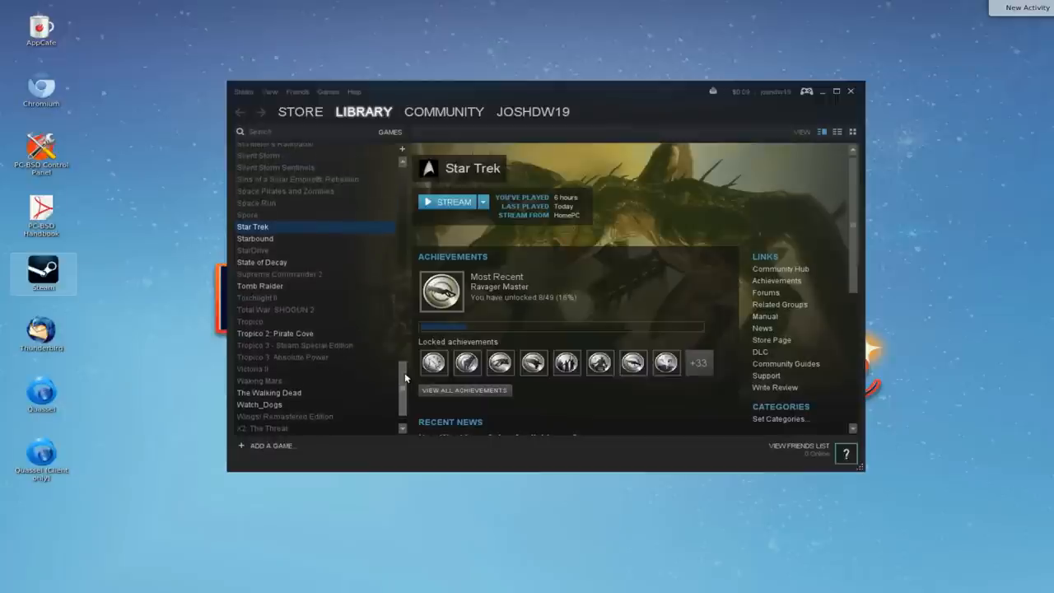
{"action": "mouse_move", "coordinate": [405, 374]}
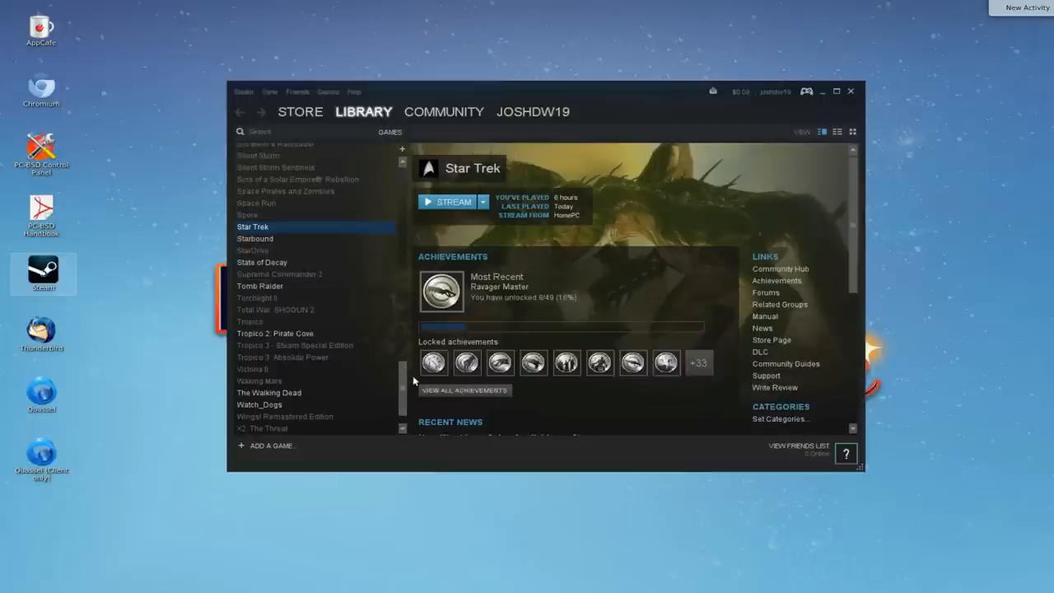
{"action": "scroll", "scroll_direction": "down", "scroll_amount": 3}
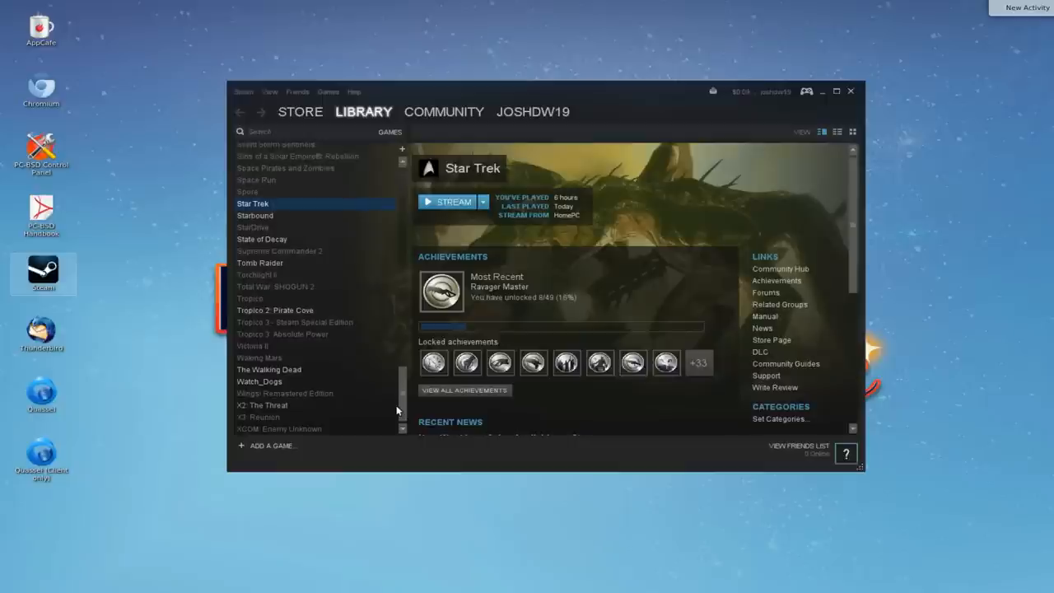
{"action": "mouse_move", "coordinate": [317, 346]}
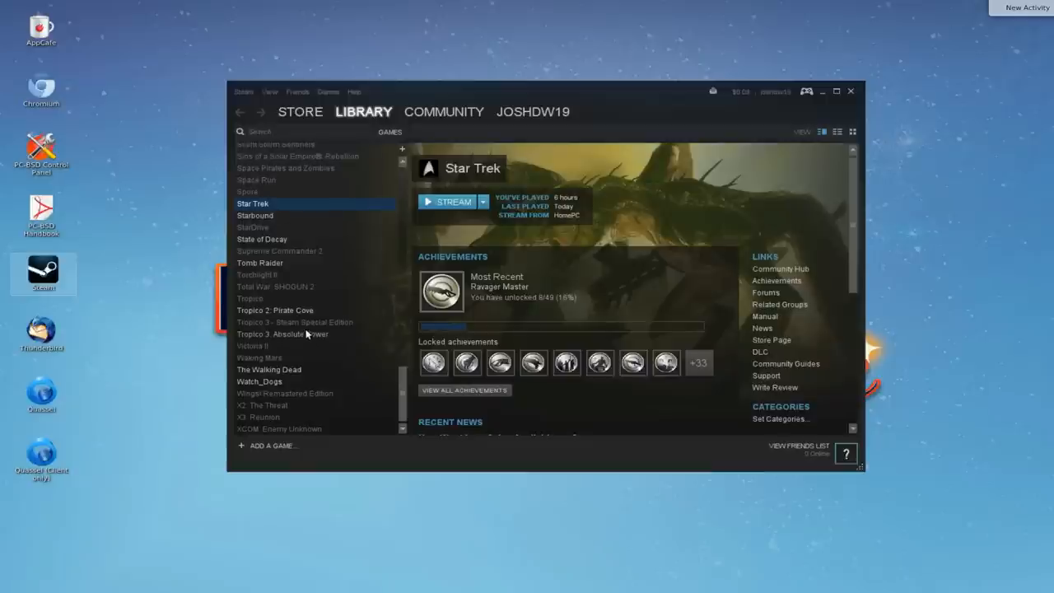
{"action": "mouse_move", "coordinate": [305, 332]}
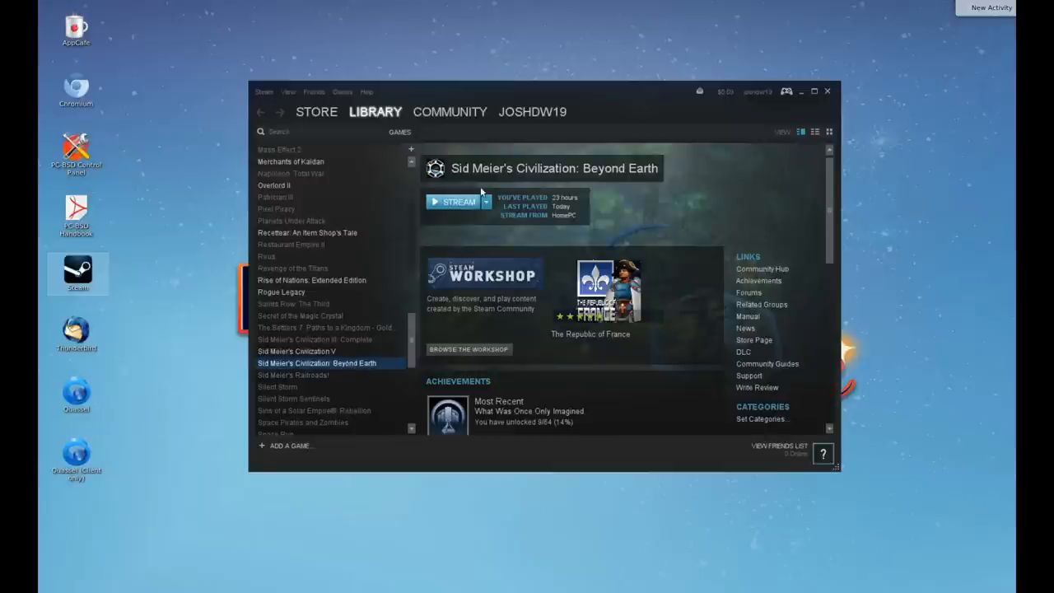
Stream Civilization: Beyond Earth, keeping the standard non-Mantle version in the launch dialog.
{"action": "left_click", "coordinate": [458, 201]}
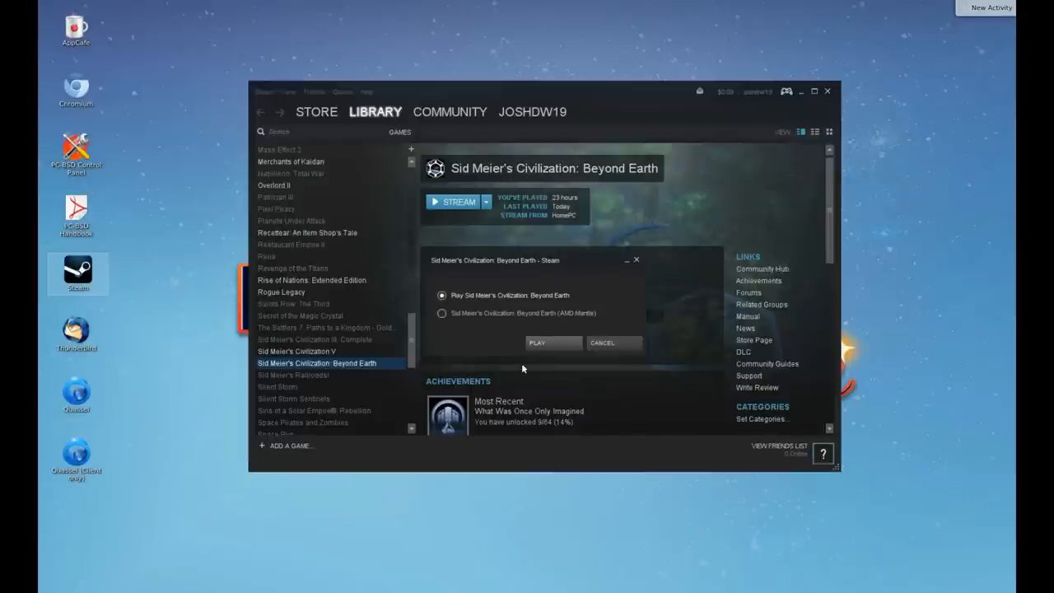
{"action": "mouse_move", "coordinate": [404, 284]}
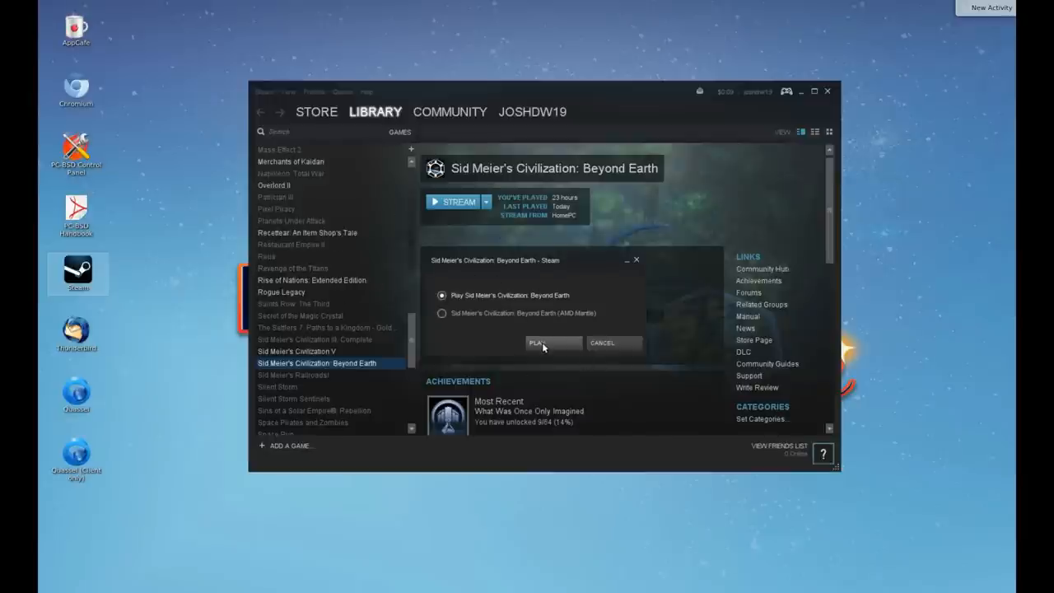
{"action": "left_click", "coordinate": [601, 343]}
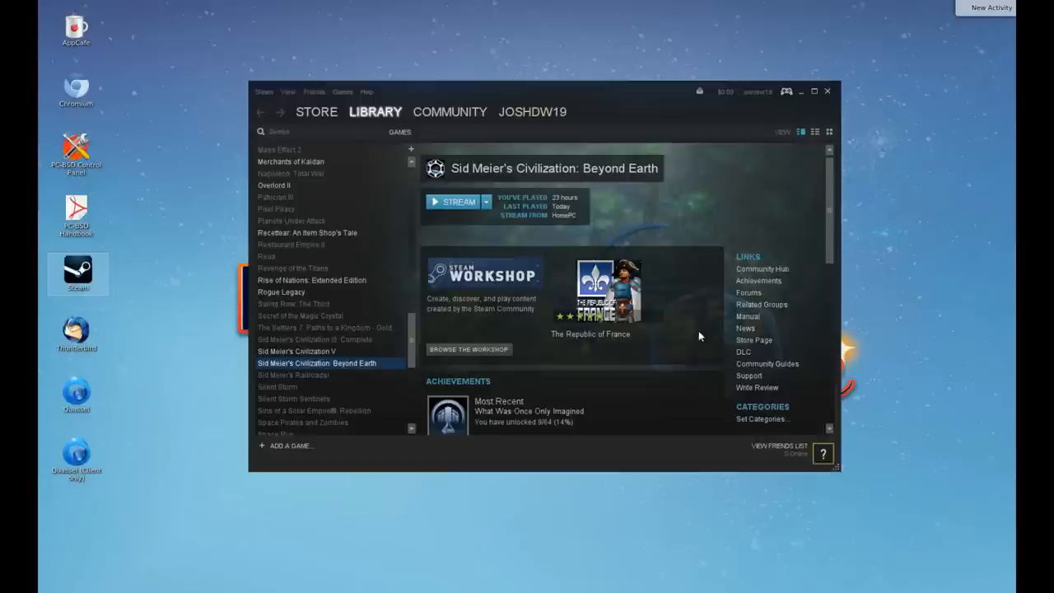
Click into the streamed game window until Beyond Earth's main menu appears.
{"action": "left_click", "coordinate": [453, 201]}
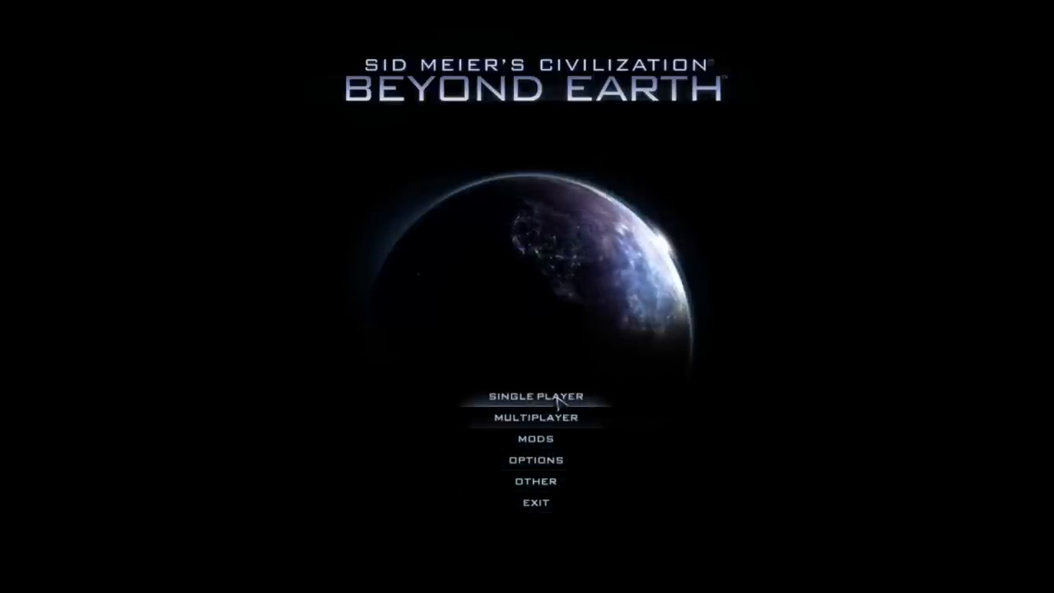
Exit Civilization: Beyond Earth from its main menu and confirm with Yes.
{"action": "left_click", "coordinate": [535, 502]}
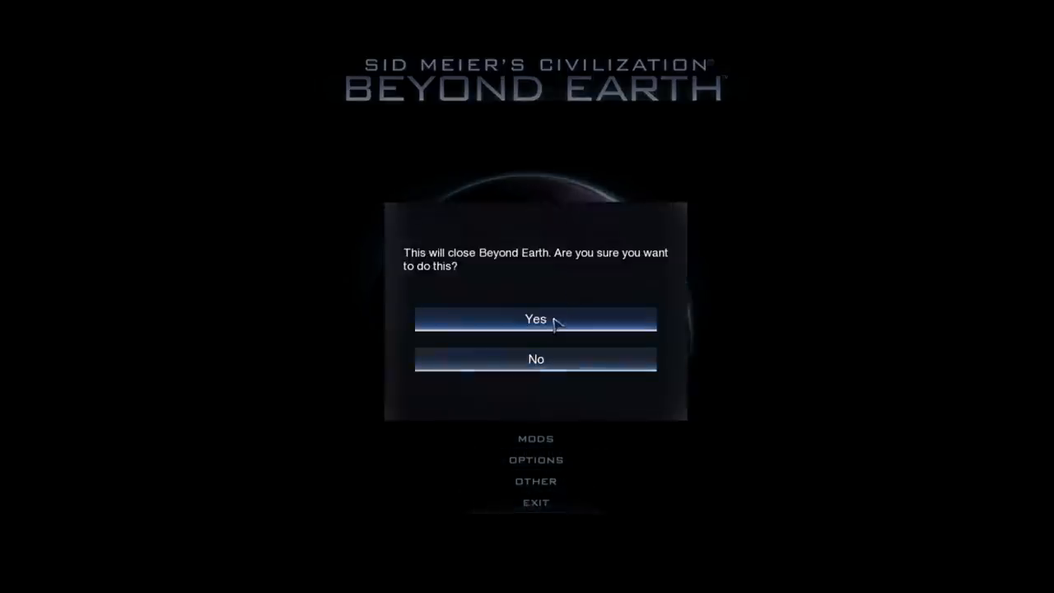
{"action": "left_click", "coordinate": [535, 320]}
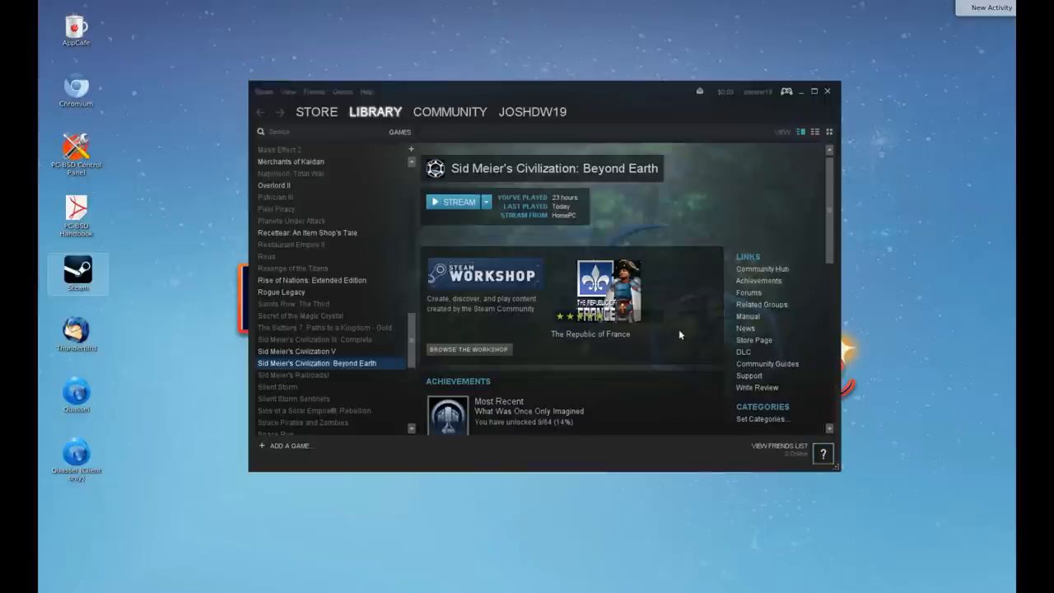
{"action": "mouse_move", "coordinate": [620, 224]}
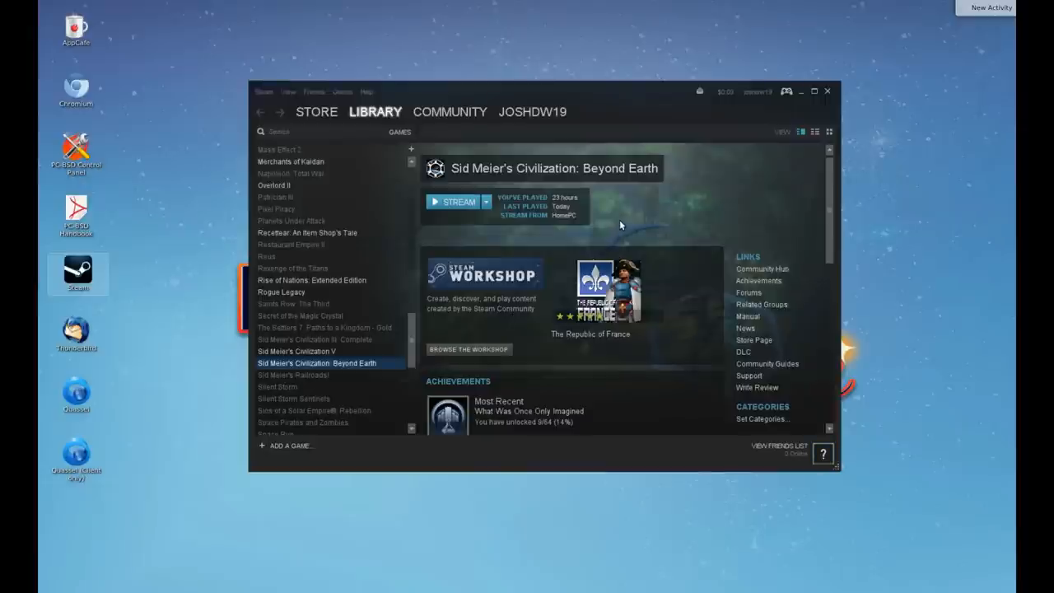
{"action": "mouse_move", "coordinate": [412, 284]}
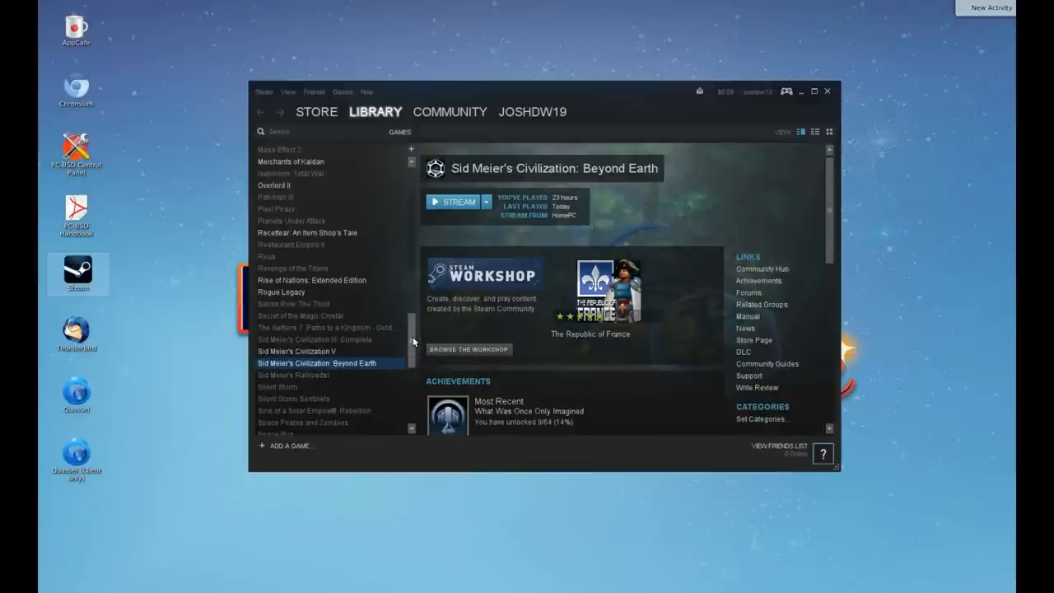
Select Tomb Raider in the Steam library list to show its game page.
{"action": "scroll", "scroll_direction": "down", "scroll_amount": 3}
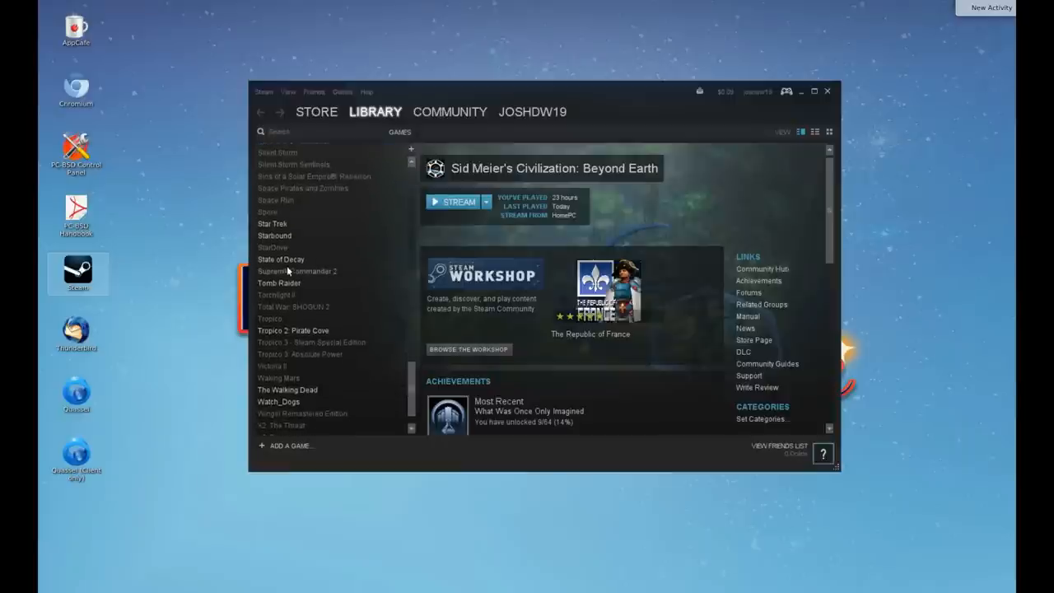
{"action": "mouse_move", "coordinate": [296, 284]}
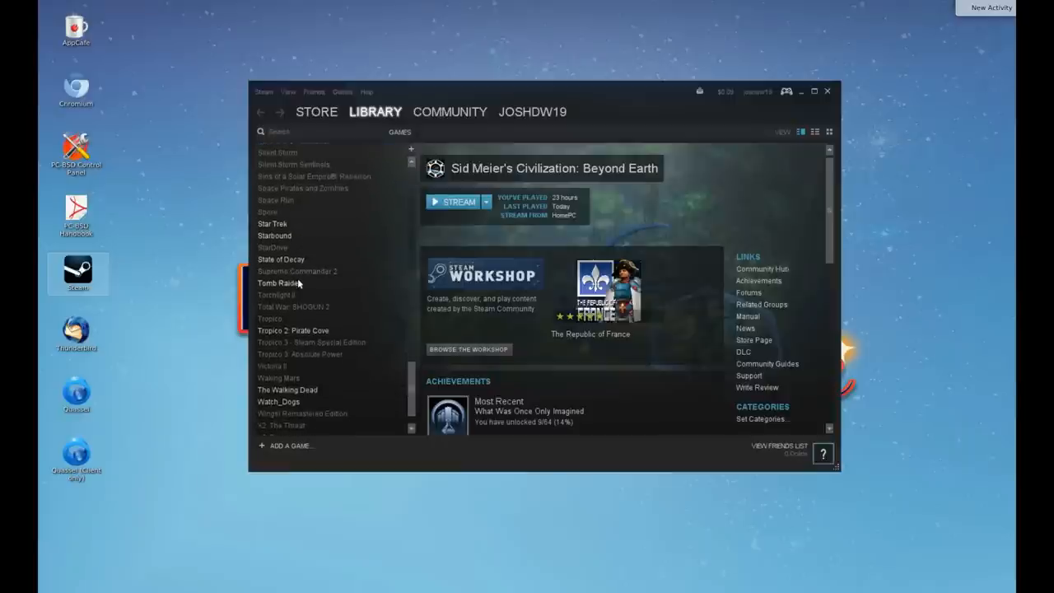
{"action": "mouse_move", "coordinate": [303, 287]}
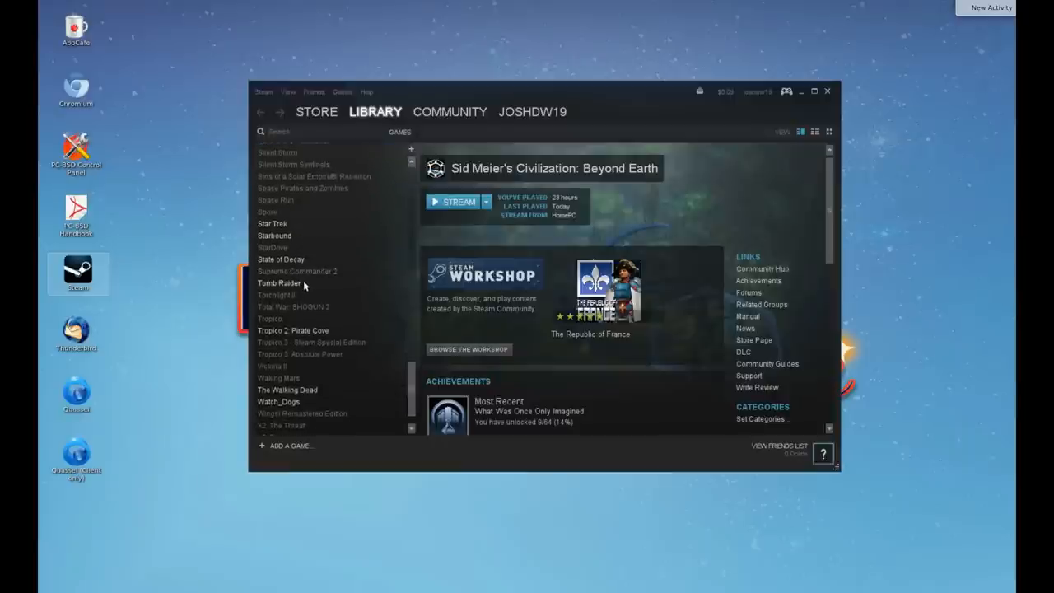
{"action": "left_click", "coordinate": [280, 284]}
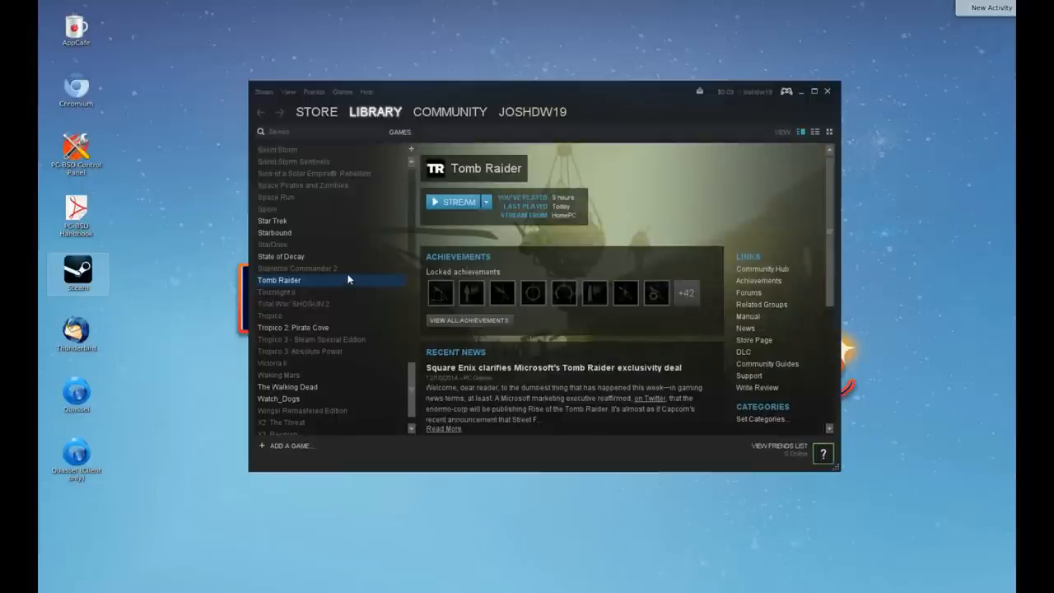
Launch Tomb Raider with Play in its launcher, streaming from the home PC.
{"action": "left_click", "coordinate": [458, 201]}
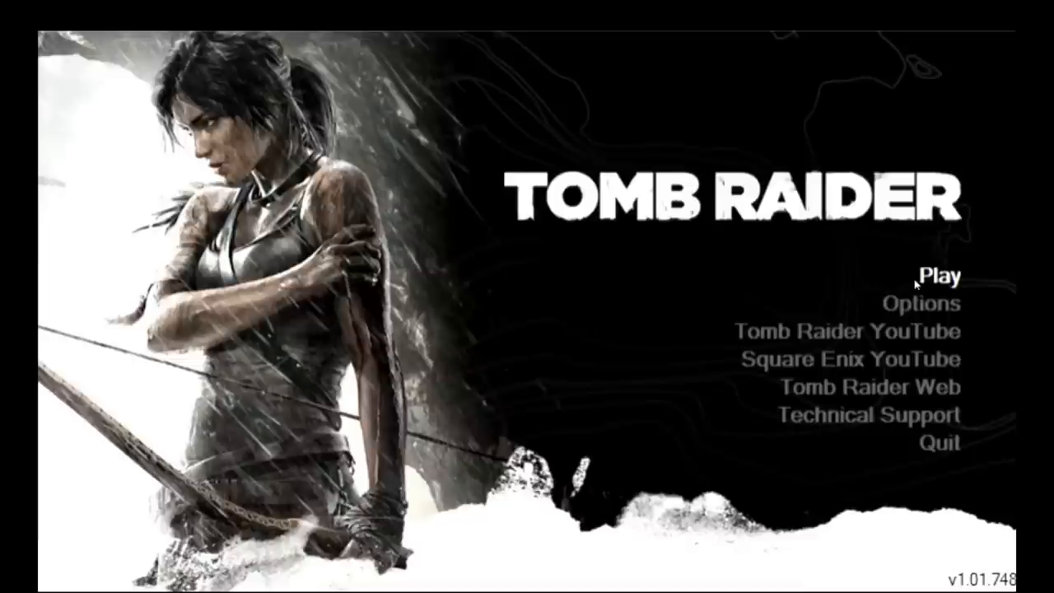
{"action": "mouse_move", "coordinate": [948, 280]}
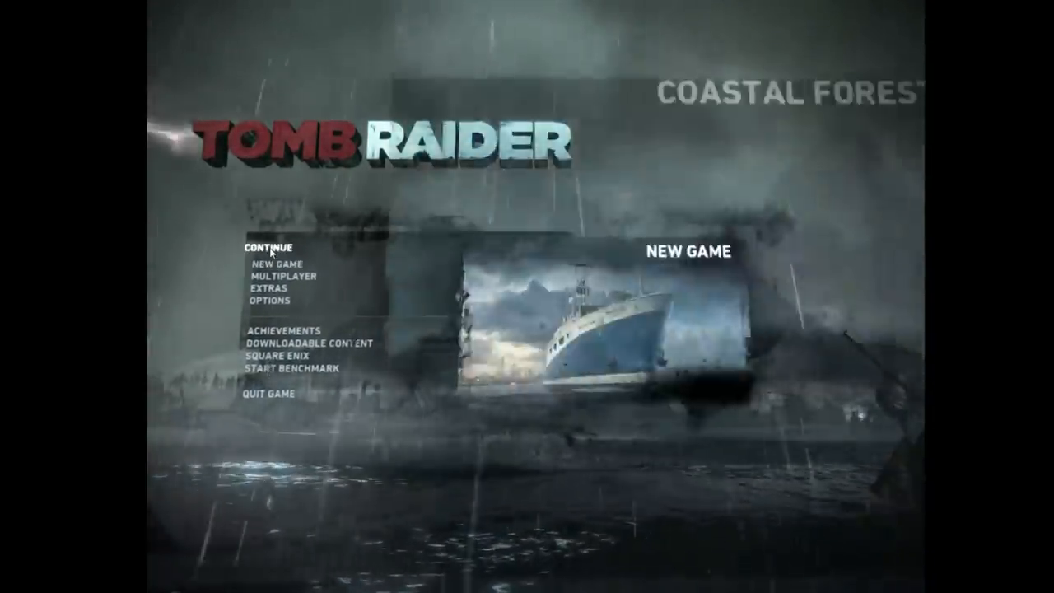
Continue from the last campsite save in the Coastal Forest, then Esc back toward the main menu.
{"action": "left_click", "coordinate": [270, 247]}
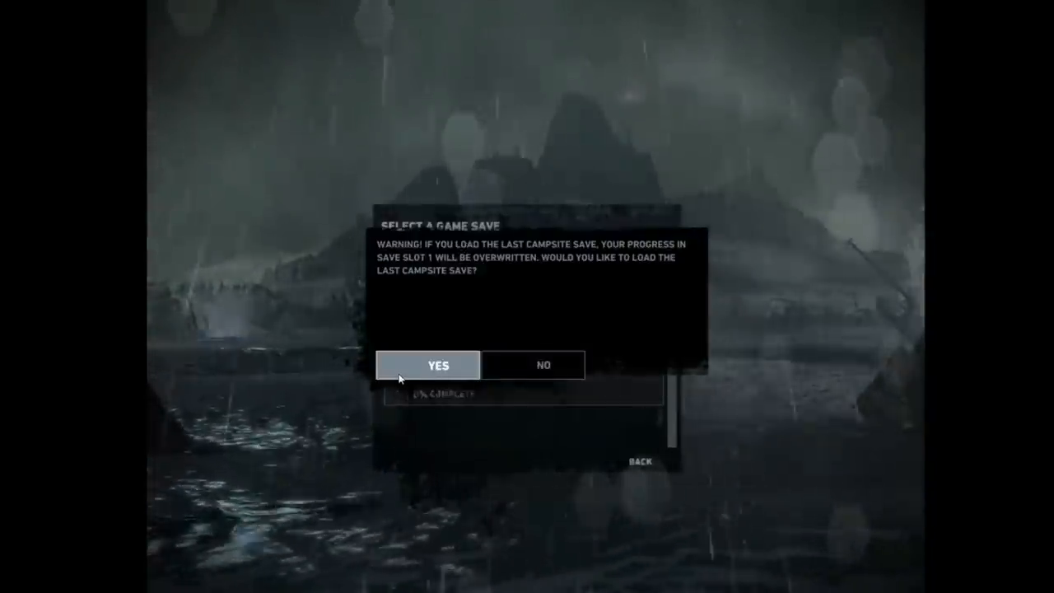
{"action": "left_click", "coordinate": [427, 365]}
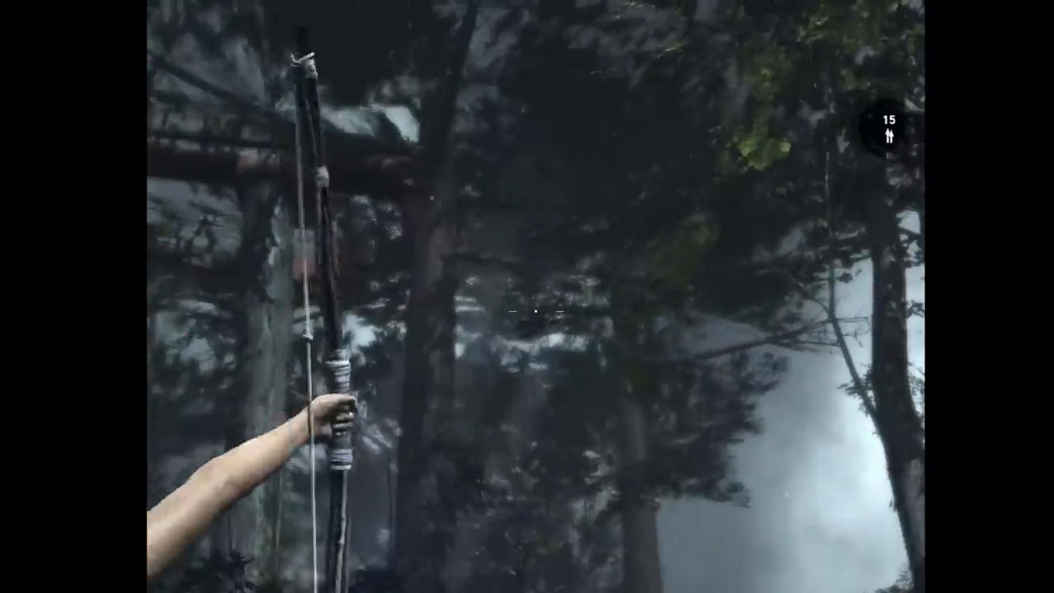
{"action": "key", "text": "Escape"}
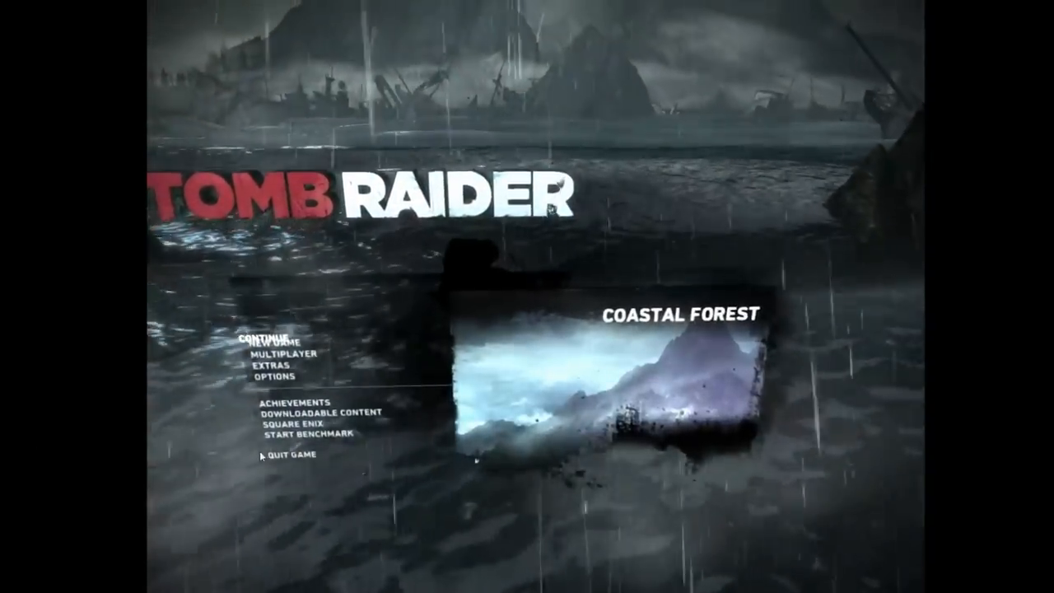
Quit Tomb Raider and confirm Yes, returning to its Steam library page.
{"action": "left_click", "coordinate": [283, 454]}
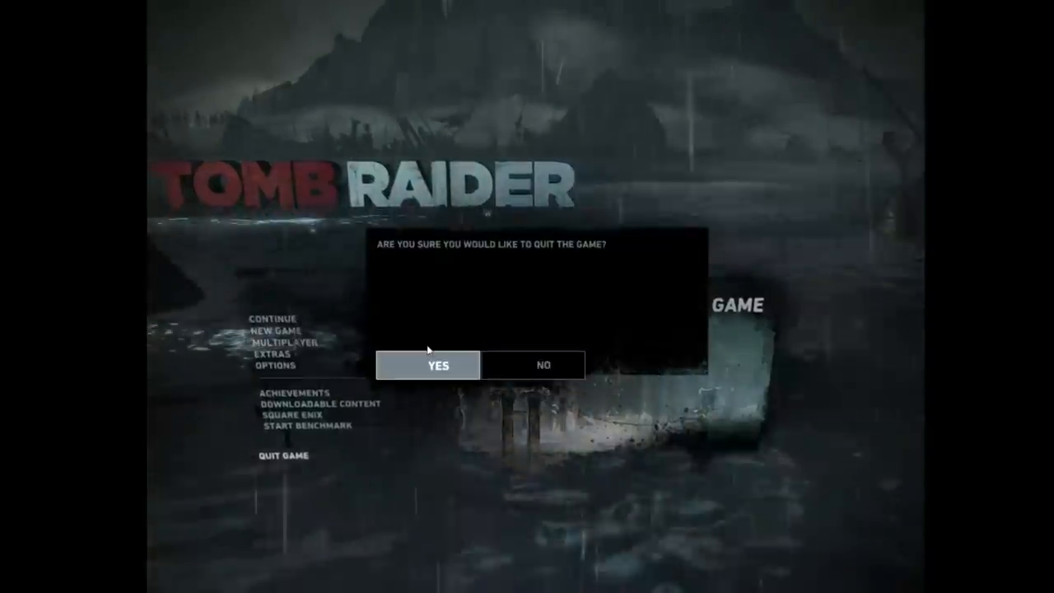
{"action": "left_click", "coordinate": [544, 366]}
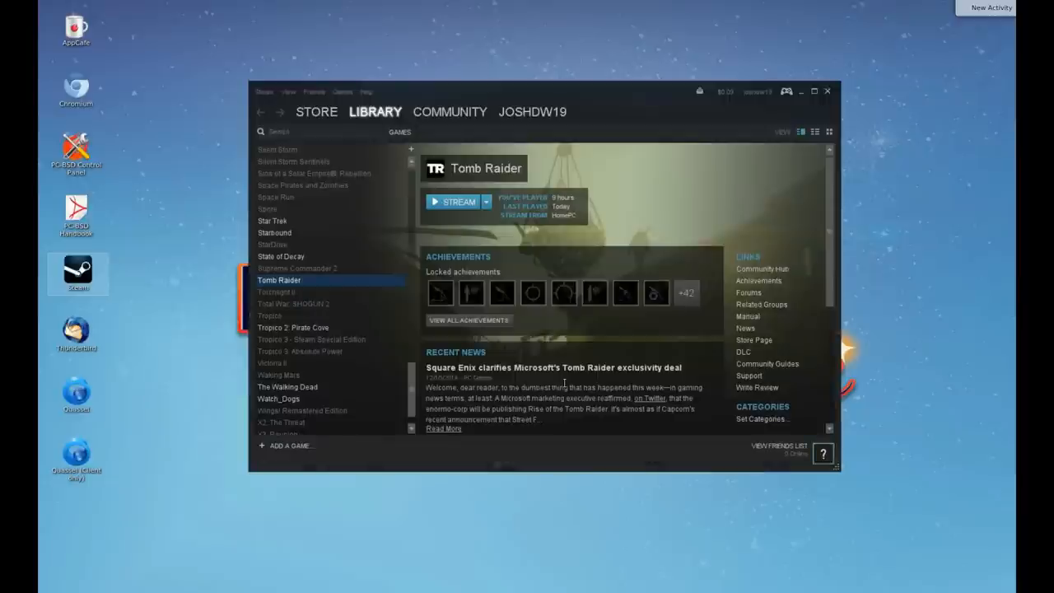
{"action": "mouse_move", "coordinate": [527, 196]}
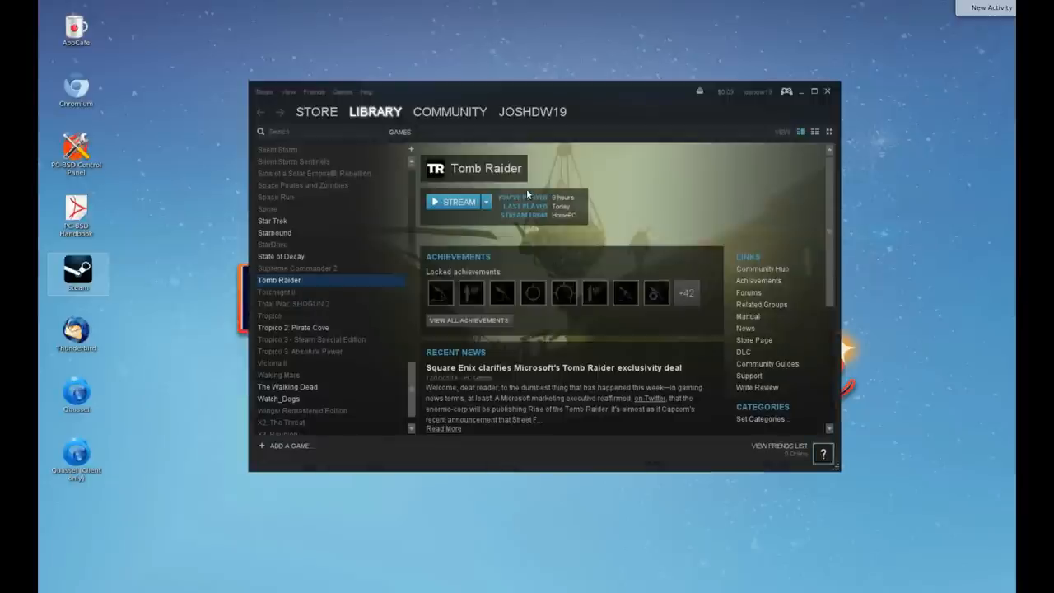
{"action": "mouse_move", "coordinate": [540, 204]}
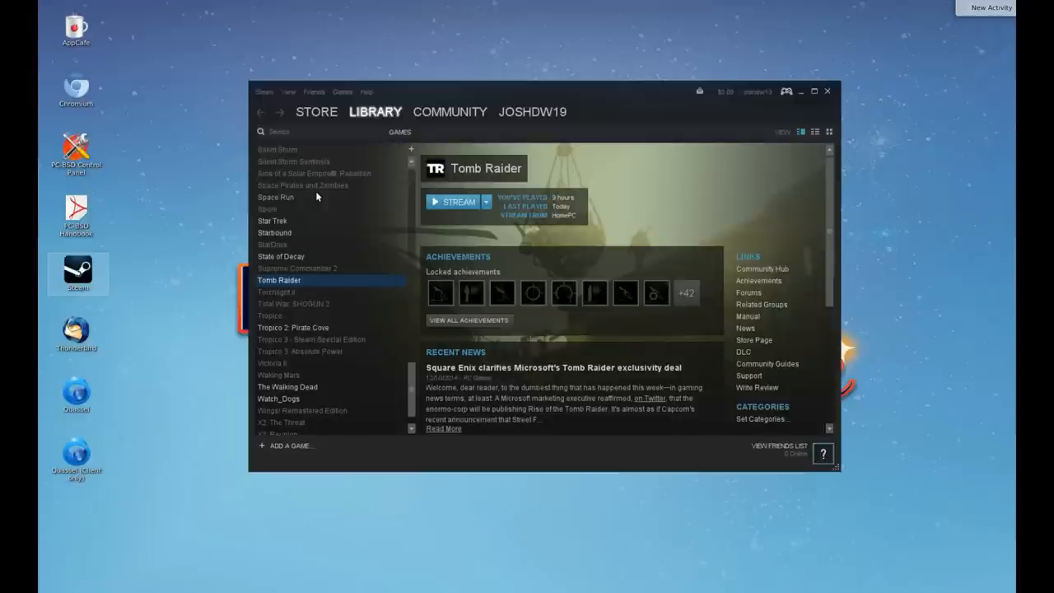
{"action": "mouse_move", "coordinate": [313, 202]}
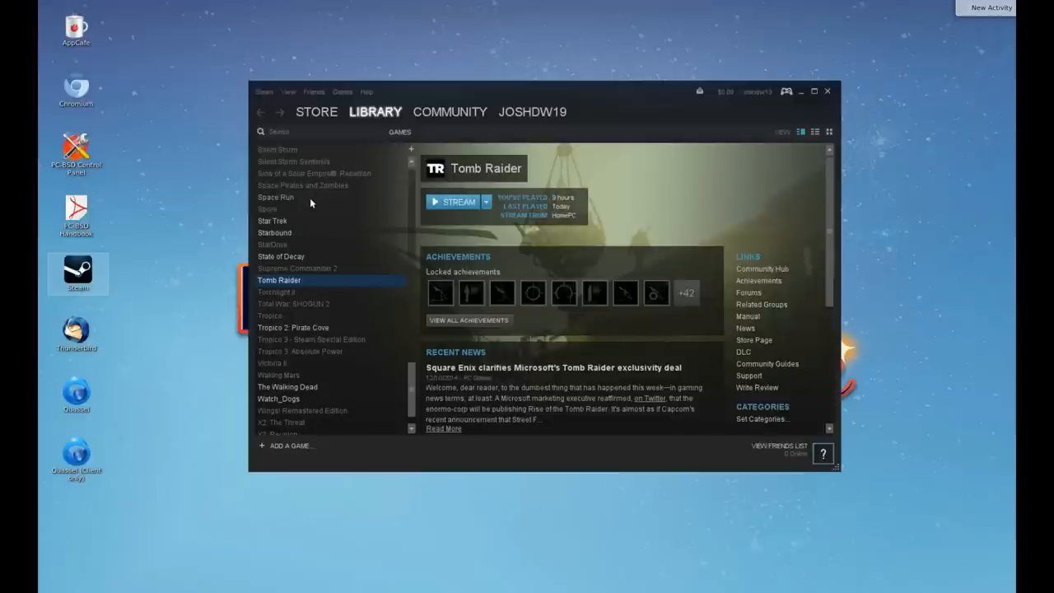
{"action": "mouse_move", "coordinate": [346, 234]}
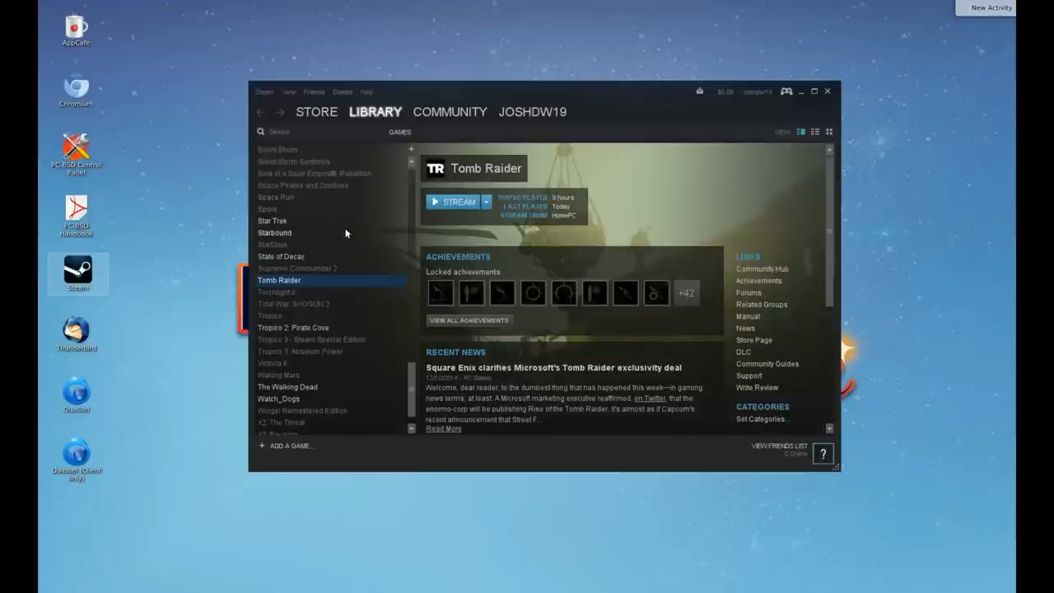
{"action": "mouse_move", "coordinate": [300, 257]}
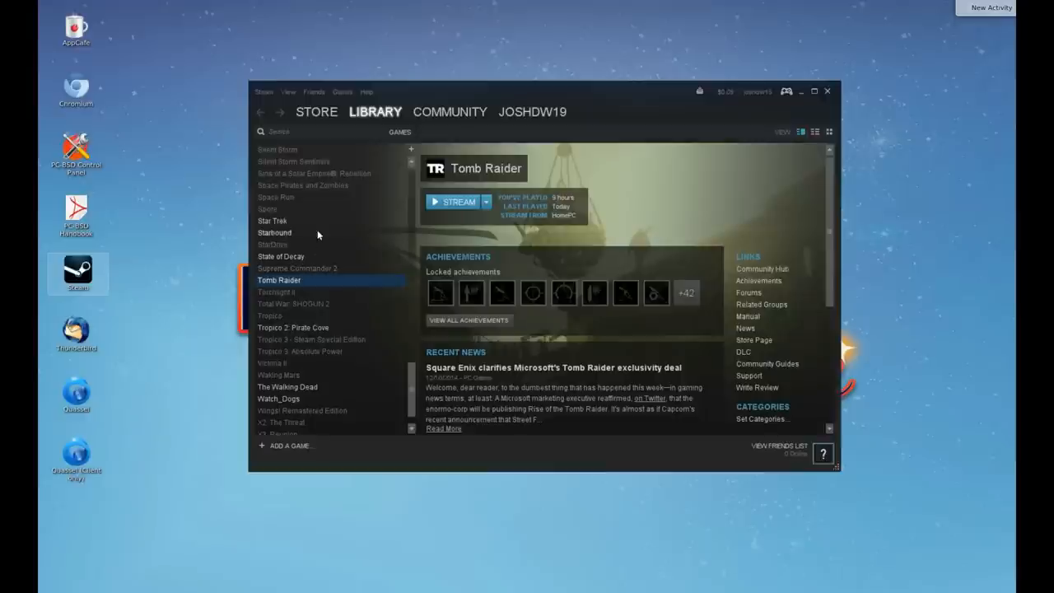
{"action": "mouse_move", "coordinate": [298, 261]}
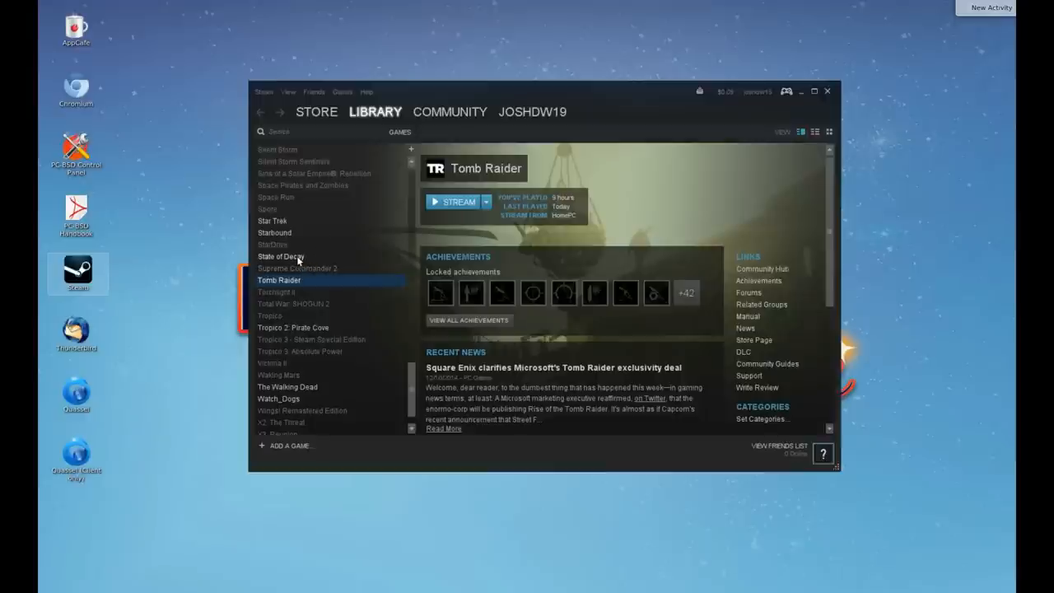
{"action": "mouse_move", "coordinate": [293, 288]}
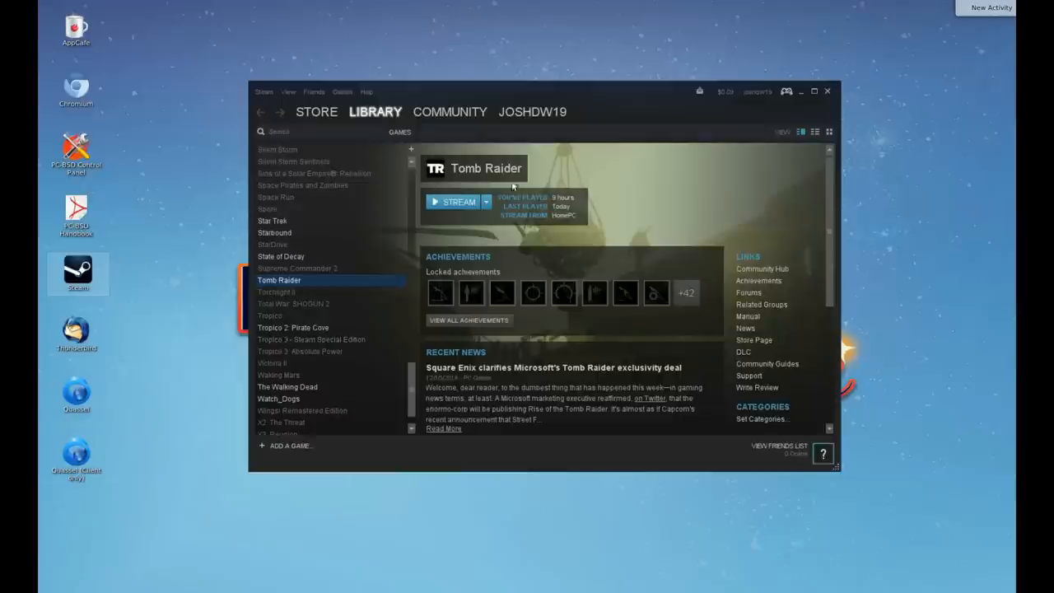
{"action": "mouse_move", "coordinate": [432, 484]}
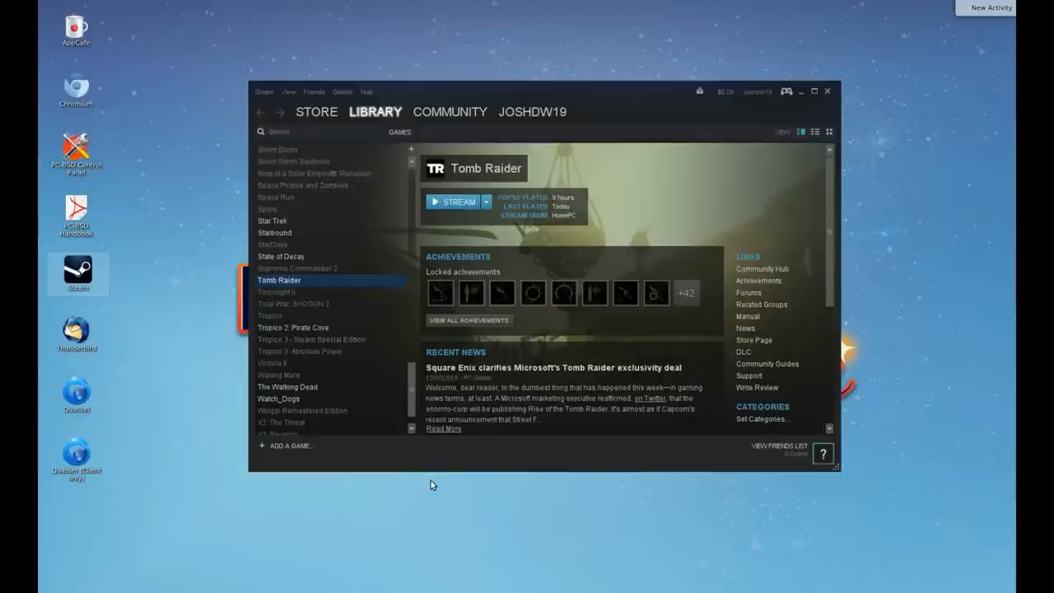
{"action": "mouse_move", "coordinate": [340, 332]}
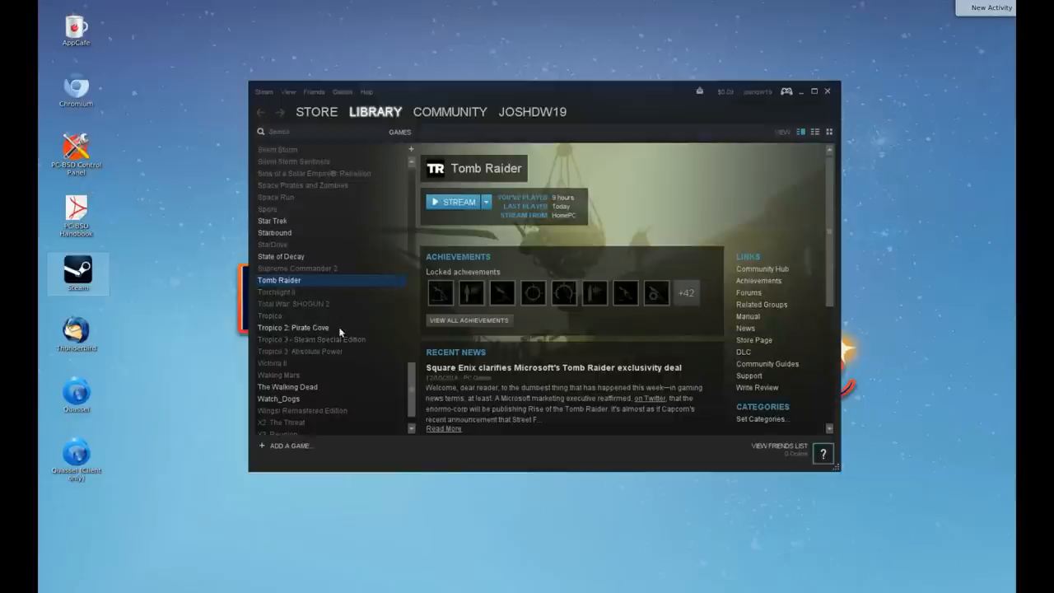
{"action": "mouse_move", "coordinate": [366, 564]}
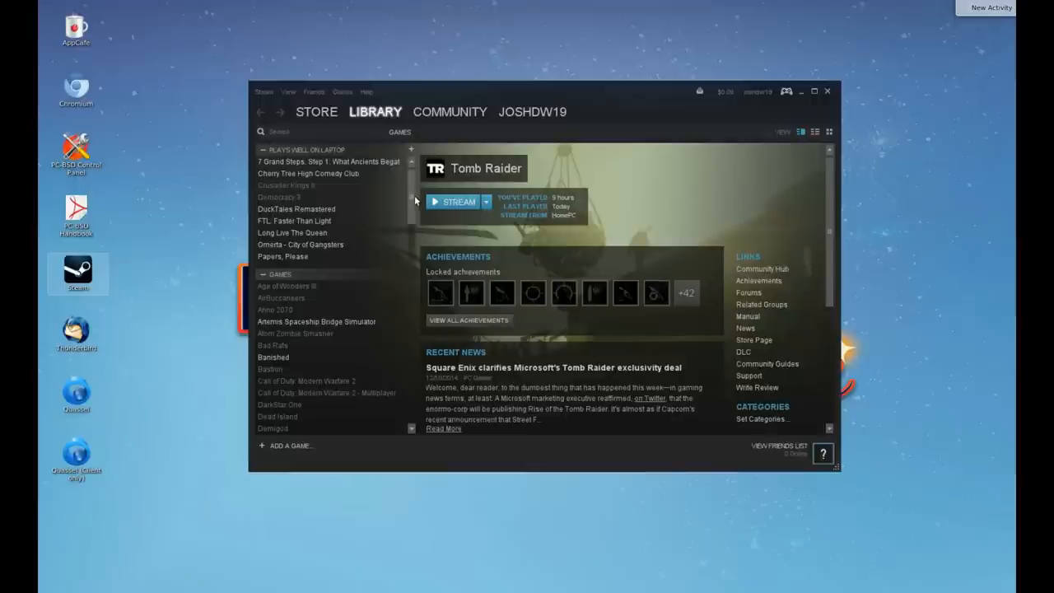
{"action": "scroll", "scroll_direction": "down", "scroll_amount": 3}
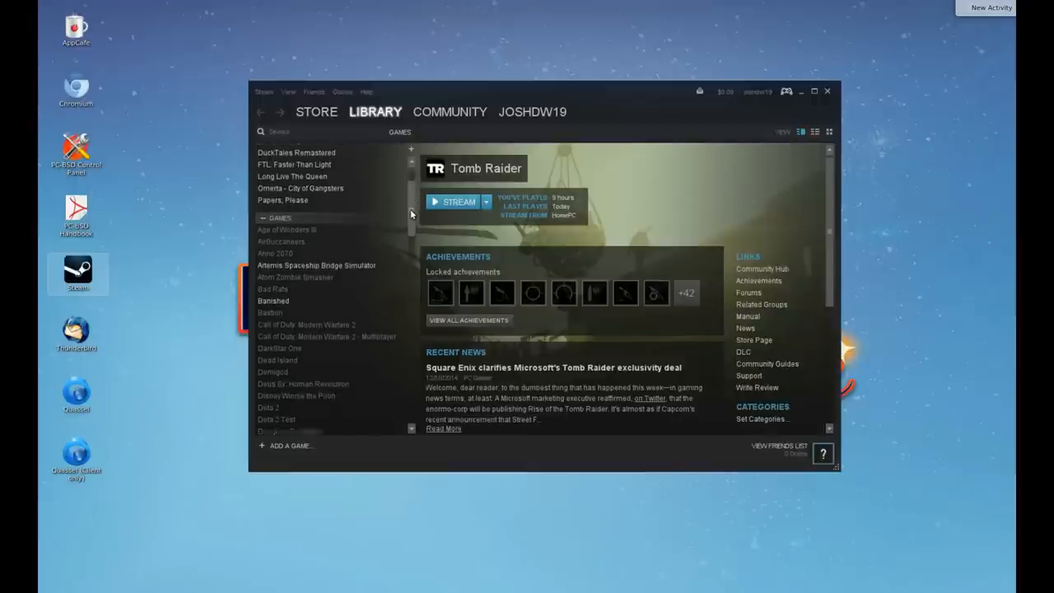
{"action": "scroll", "scroll_direction": "down", "scroll_amount": 3}
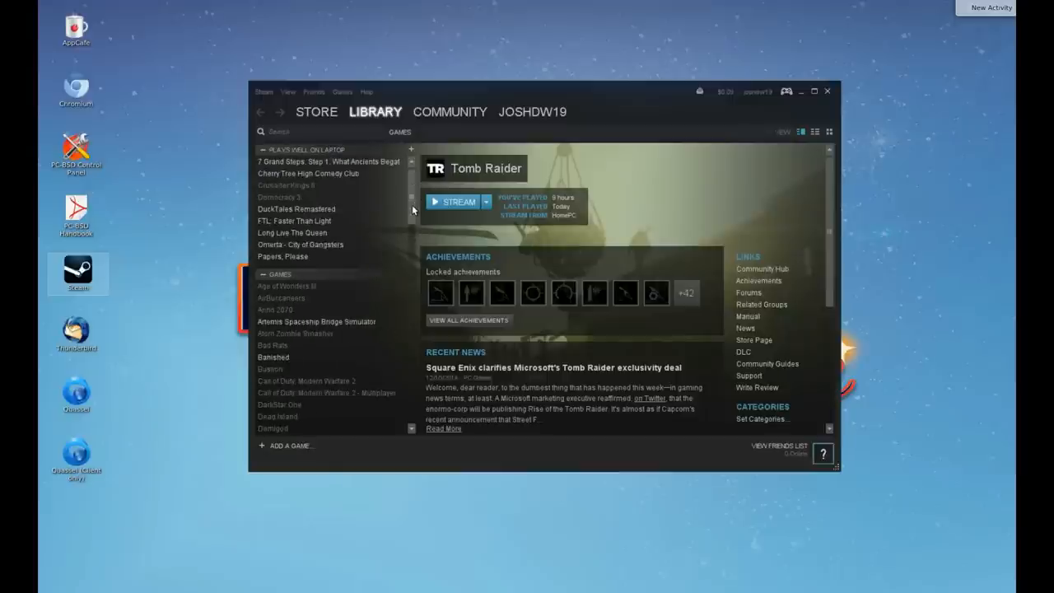
{"action": "mouse_move", "coordinate": [412, 201]}
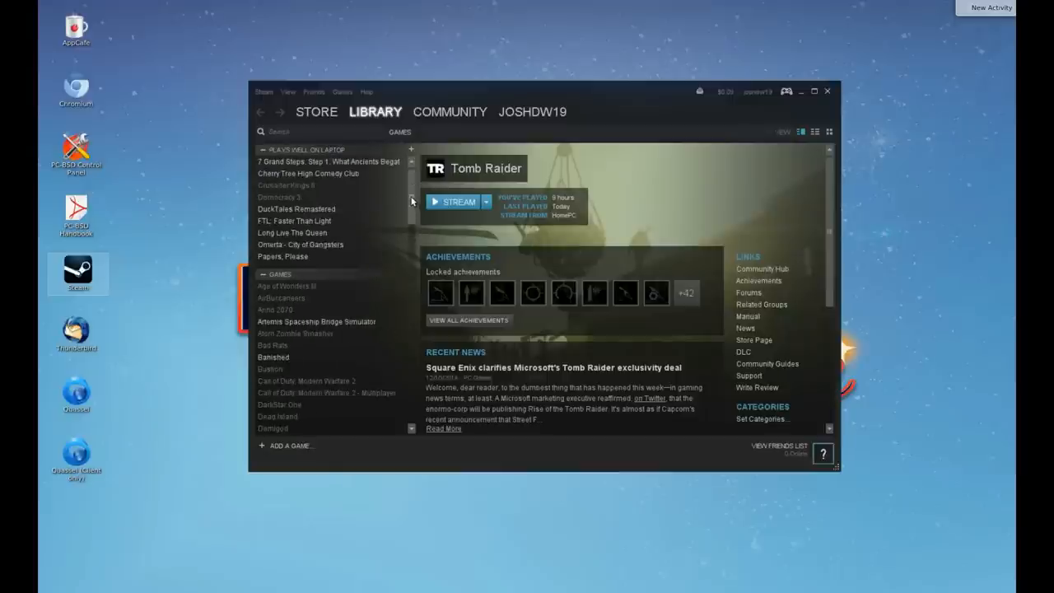
{"action": "scroll", "scroll_direction": "down", "scroll_amount": 3}
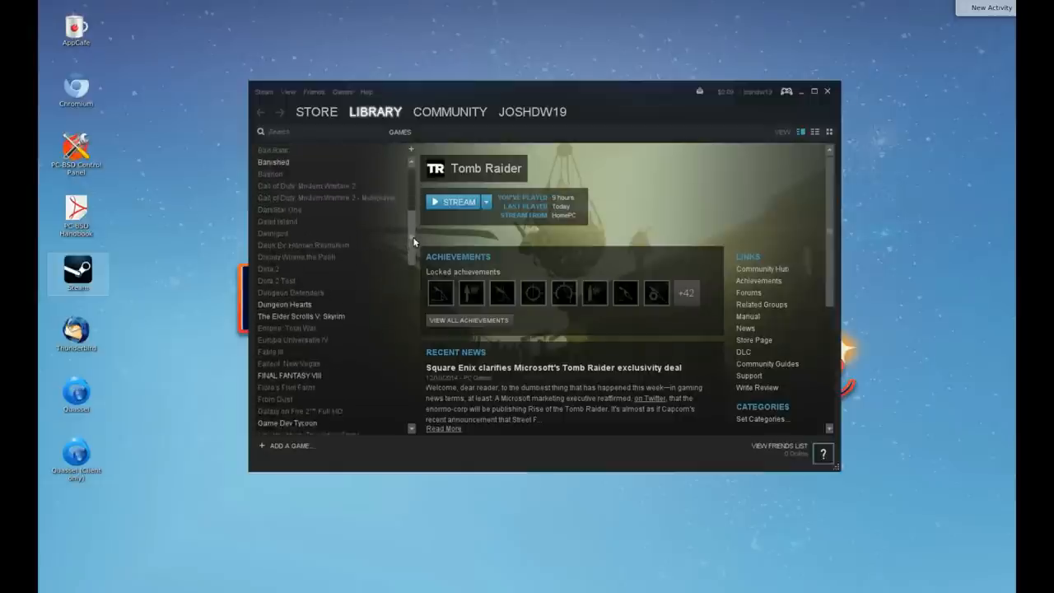
{"action": "scroll", "scroll_direction": "down", "scroll_amount": 3}
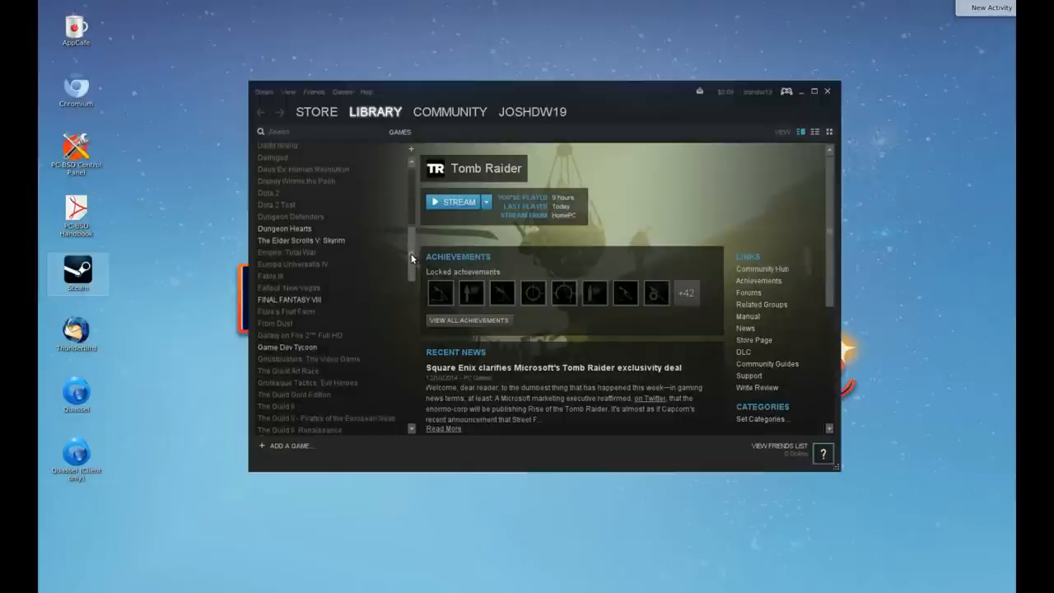
{"action": "scroll", "scroll_direction": "down", "scroll_amount": 3}
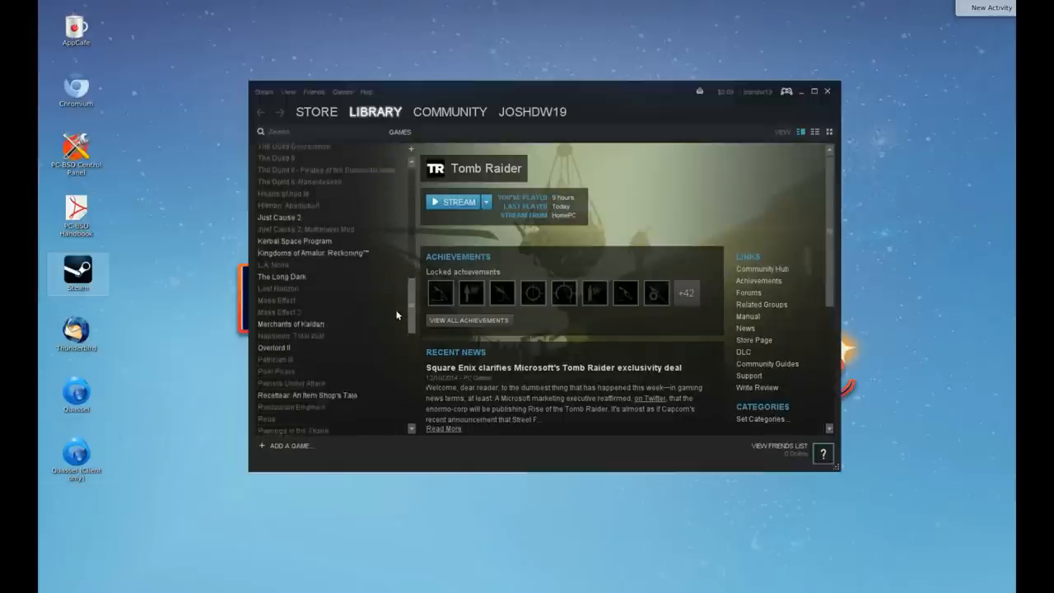
{"action": "scroll", "scroll_direction": "down", "scroll_amount": 3}
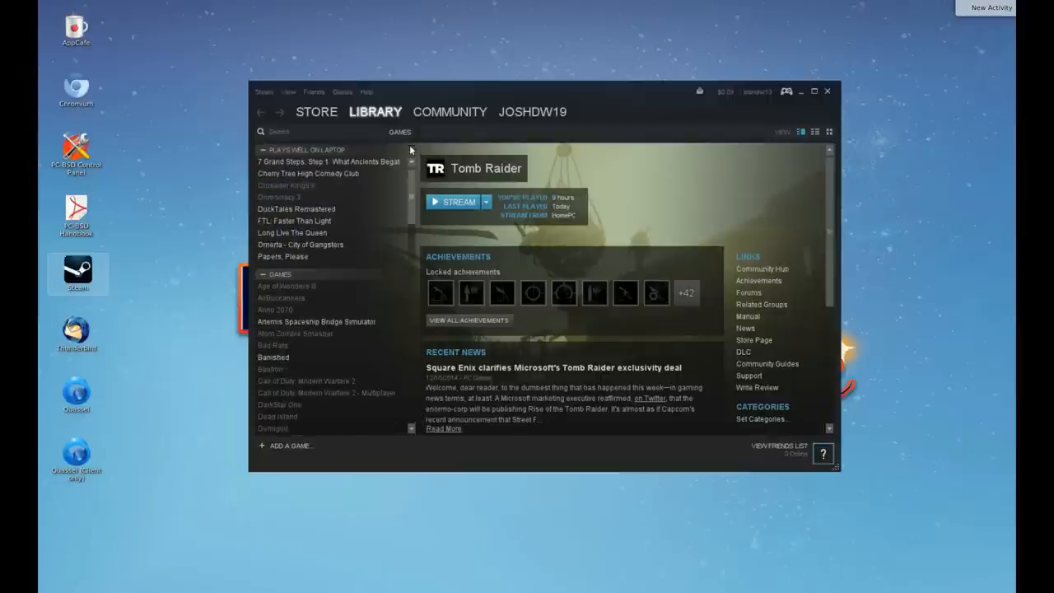
{"action": "scroll", "scroll_direction": "down", "scroll_amount": 3}
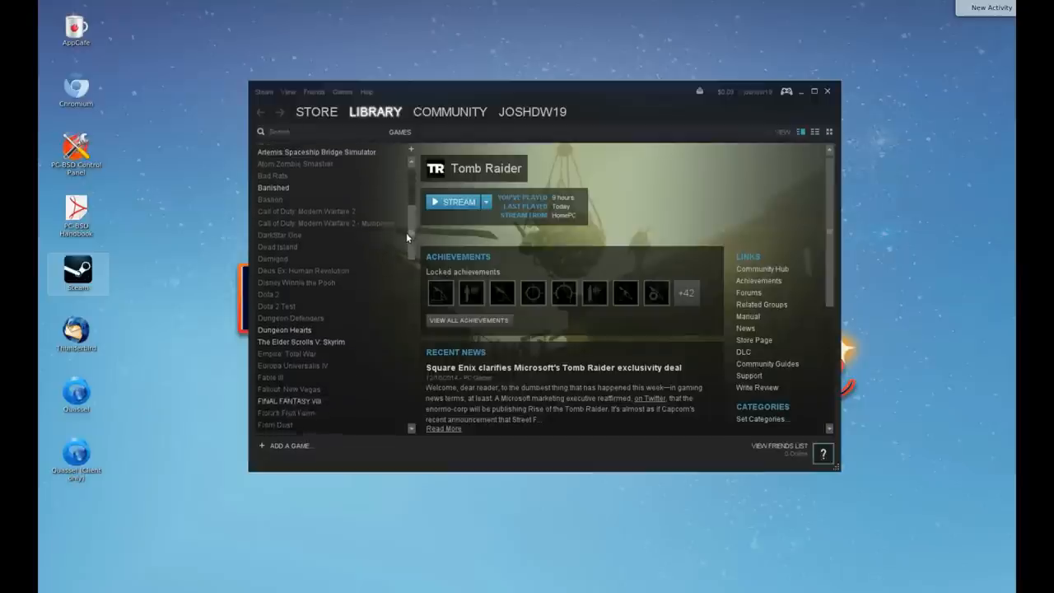